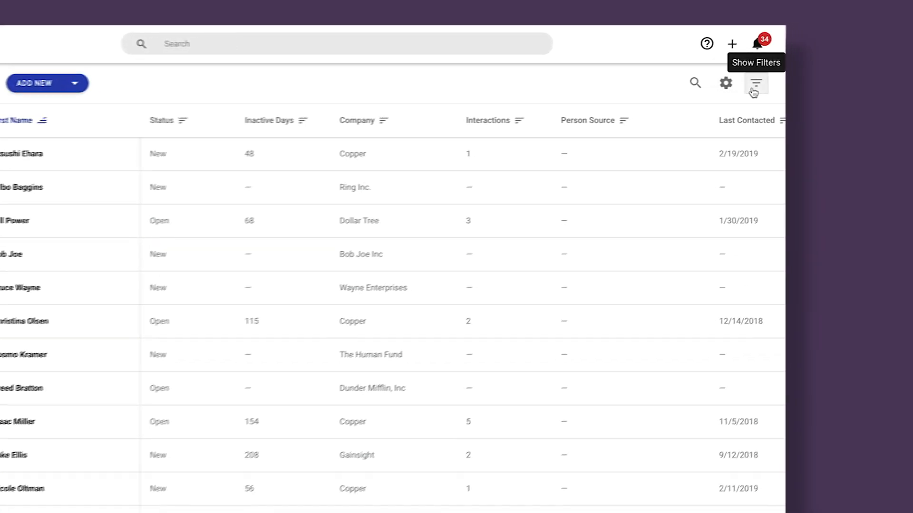
{"action": "left_click", "coordinate": [755, 83]}
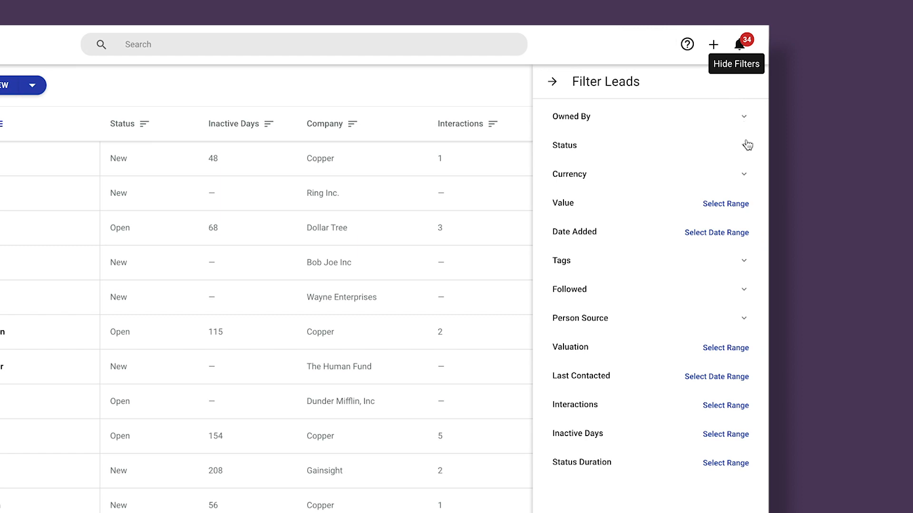
{"action": "left_click", "coordinate": [744, 145]}
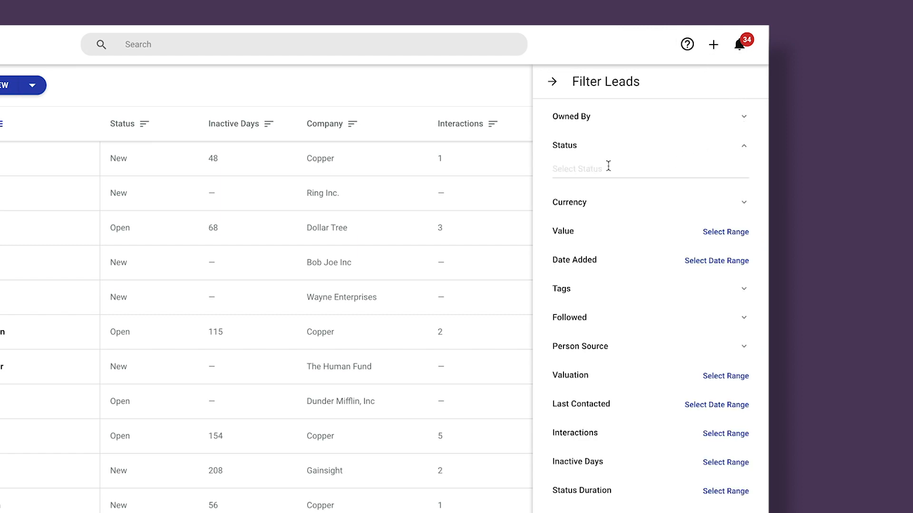
{"action": "left_click", "coordinate": [605, 168]}
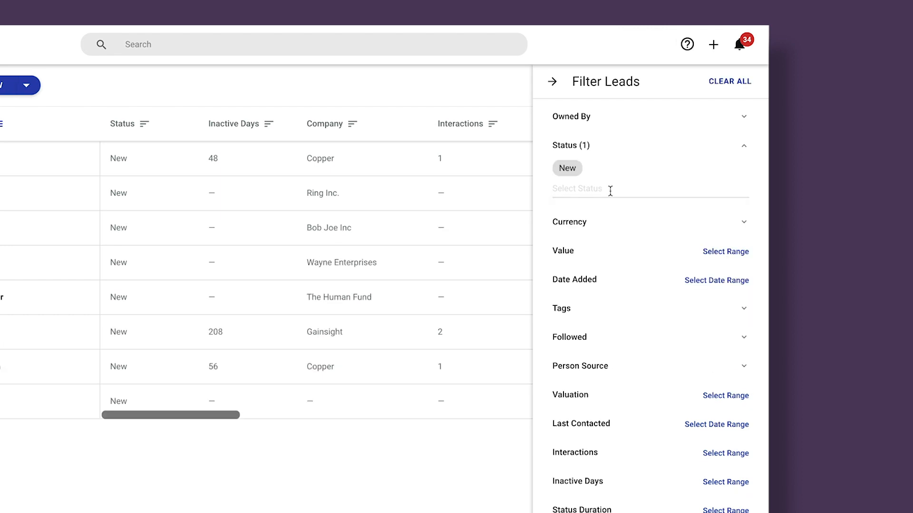
{"action": "left_click", "coordinate": [571, 116]}
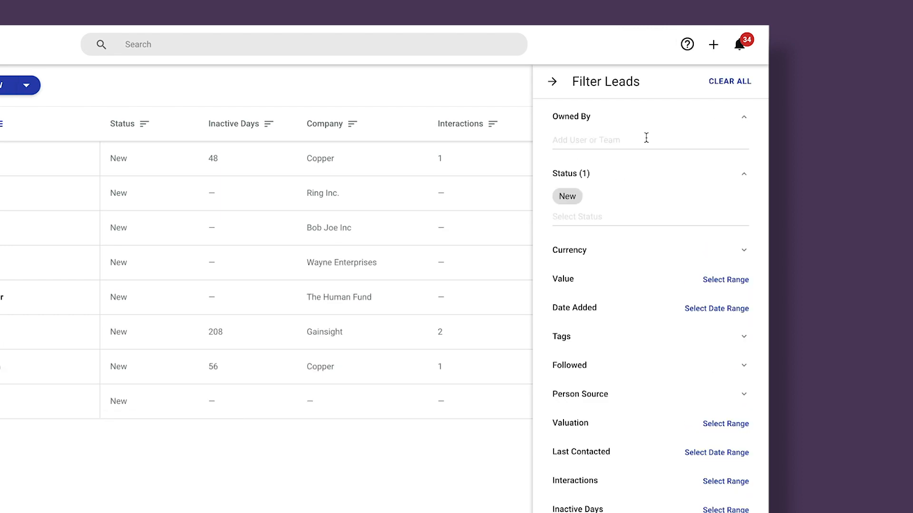
{"action": "type", "text": "Is"}
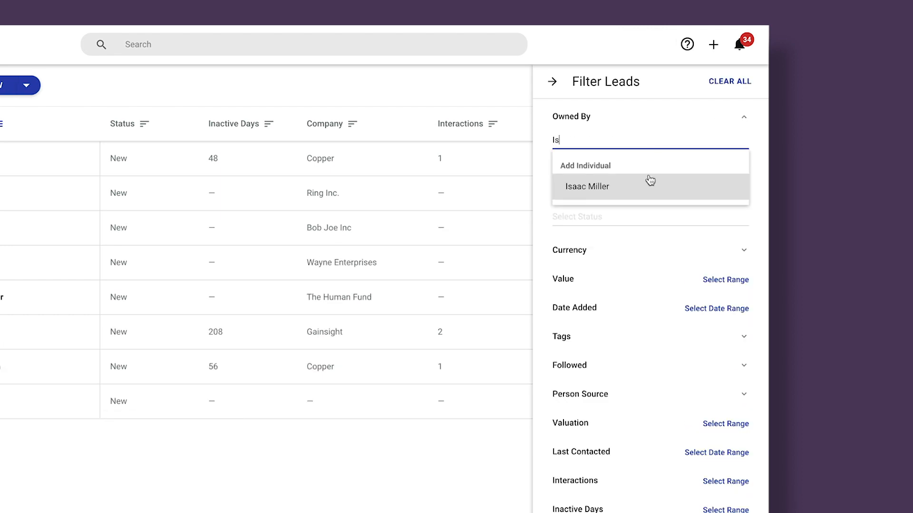
{"action": "left_click", "coordinate": [586, 186]}
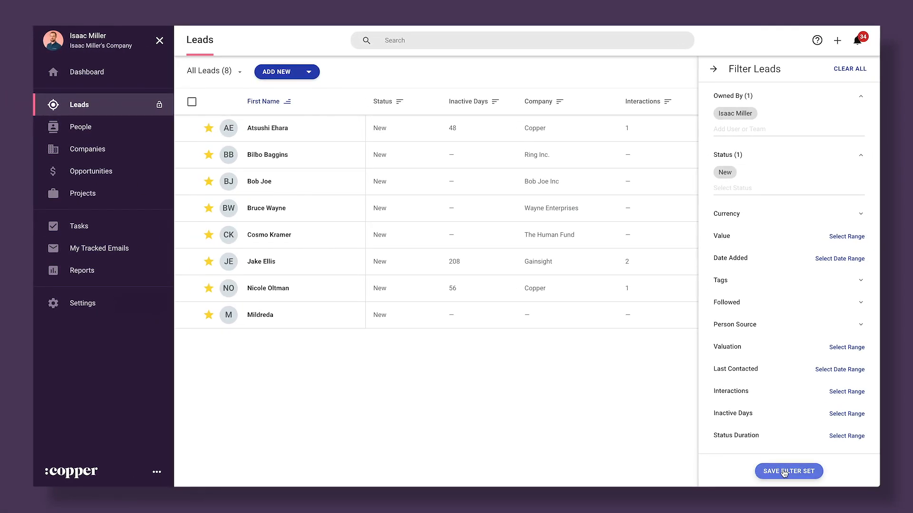
Save these filters as the private filter set "Isaac's New Leads".
{"action": "left_click", "coordinate": [788, 471]}
{"action": "type", "text": "Isaac's New Leads"}
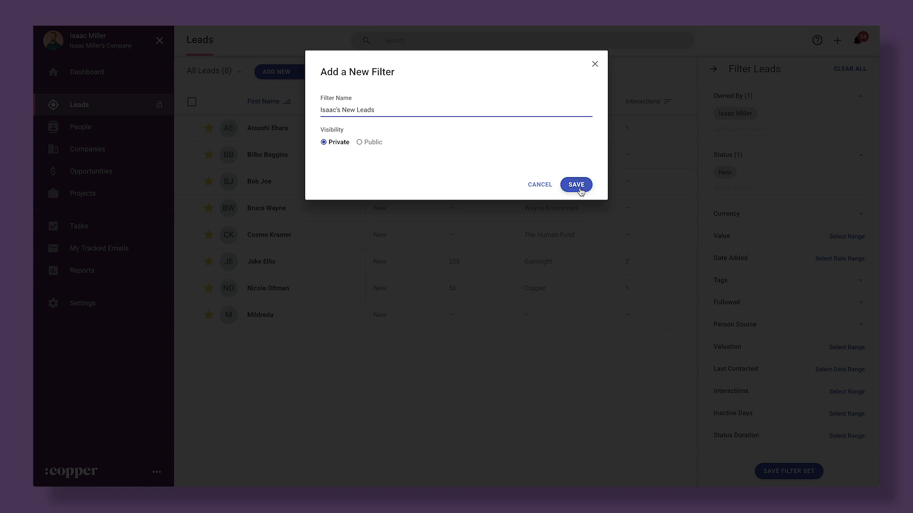
{"action": "left_click", "coordinate": [576, 184]}
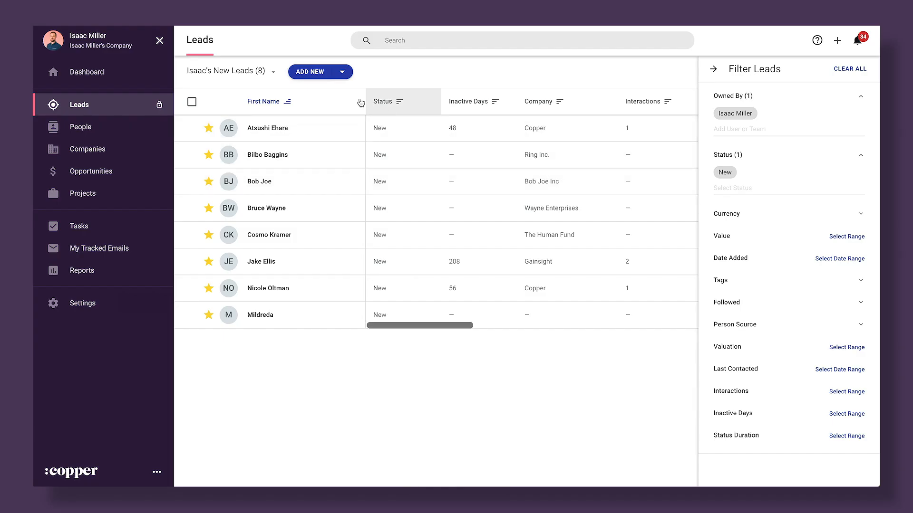
{"action": "left_click", "coordinate": [227, 71]}
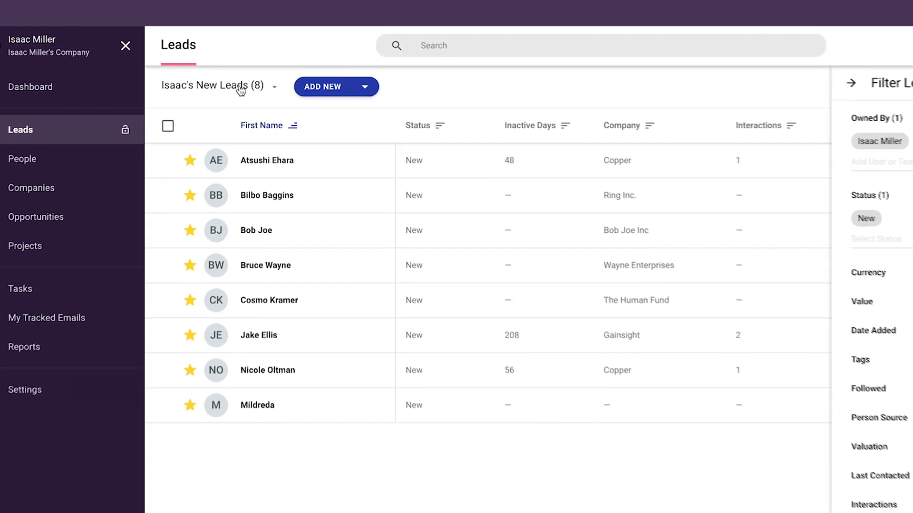
Apply the saved "Isaac's New Leads" filter from the list's filter dropdown.
{"action": "left_click", "coordinate": [221, 86]}
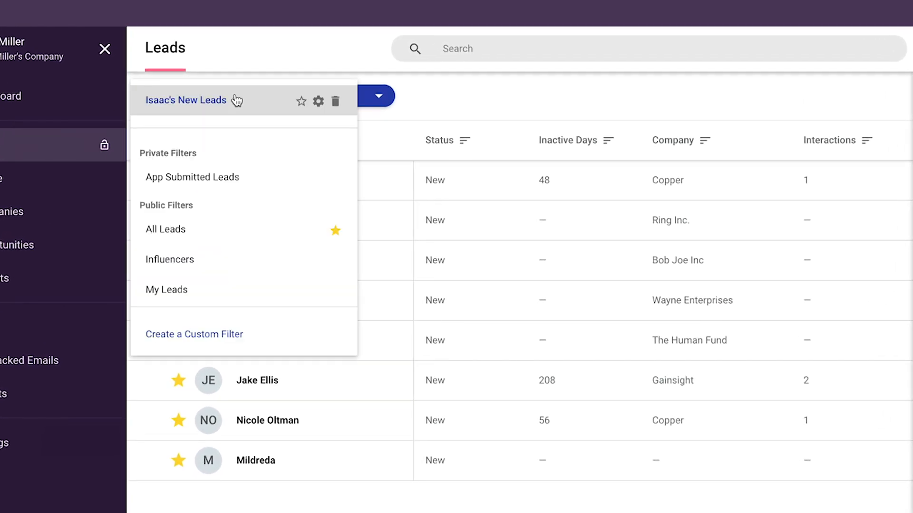
{"action": "left_click", "coordinate": [301, 101]}
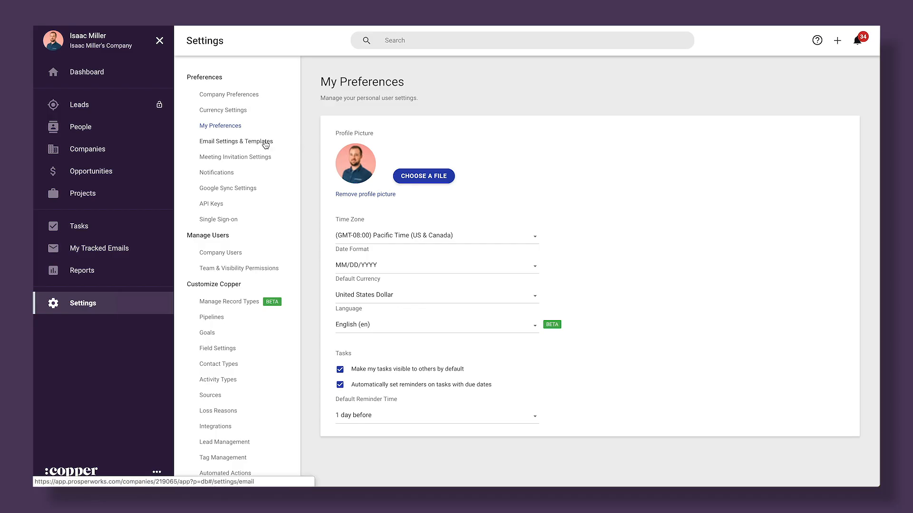
Start a new personal email template named First Outreach under My Templates.
{"action": "left_click", "coordinate": [236, 141]}
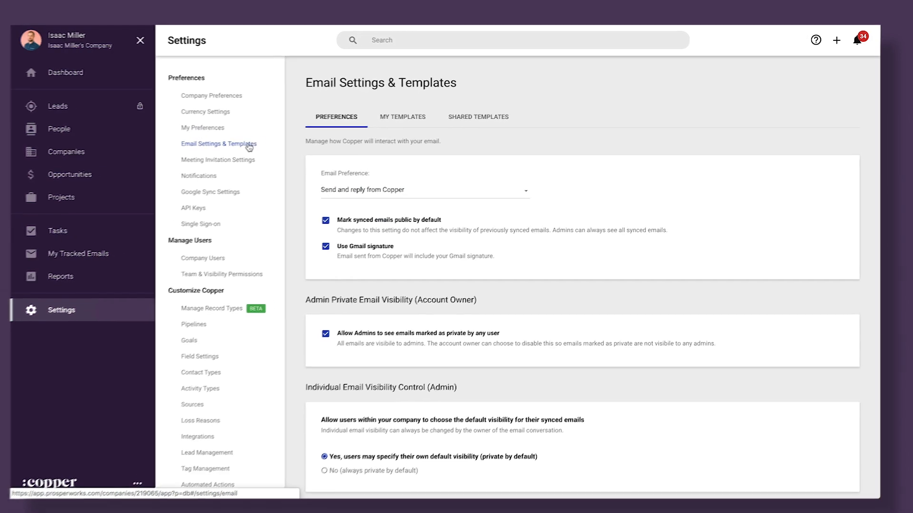
{"action": "left_click", "coordinate": [403, 117]}
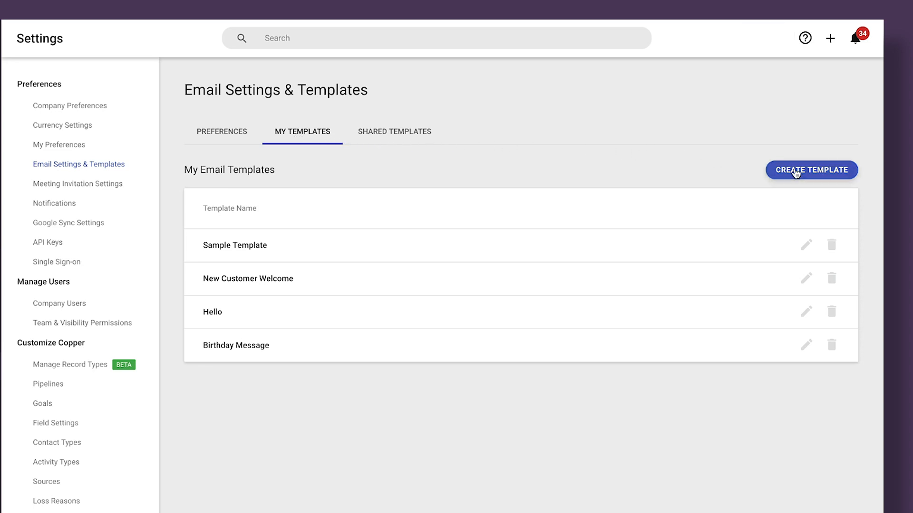
{"action": "left_click", "coordinate": [811, 170]}
{"action": "type", "text": "H"}
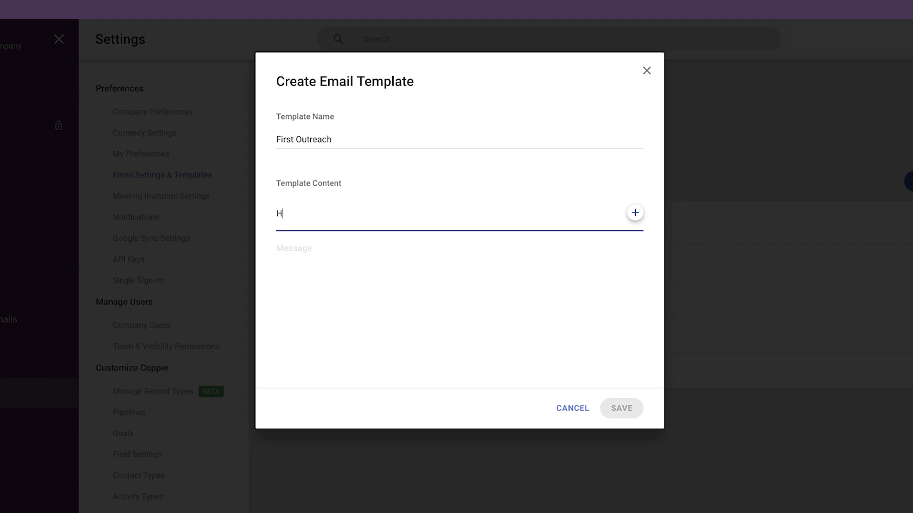
Write the "Hi from Copper!" template with Address and Phone merge fields and save it.
{"action": "type", "text": "i from Copper!"}
{"action": "left_click", "coordinate": [460, 313]}
{"action": "type", "text": "I just wanted to say hello from Copper a"}
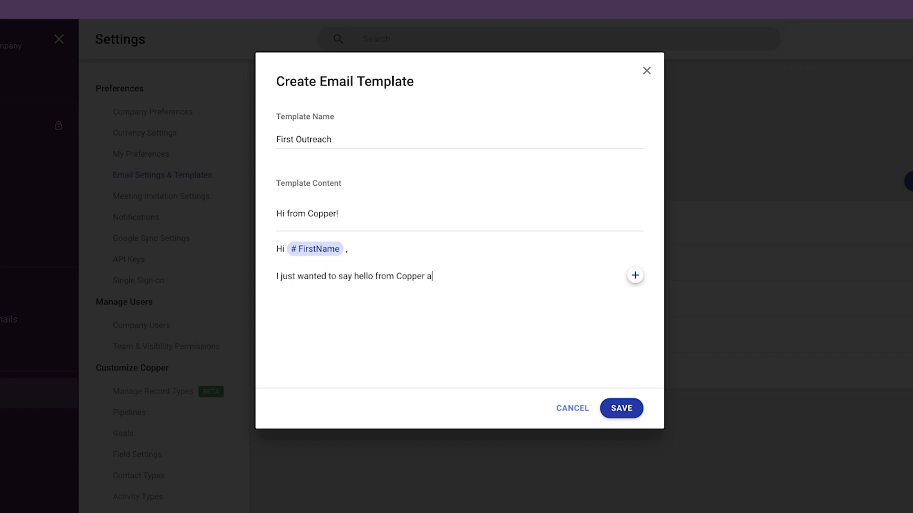
{"action": "type", "text": "nd see if you're still loo"}
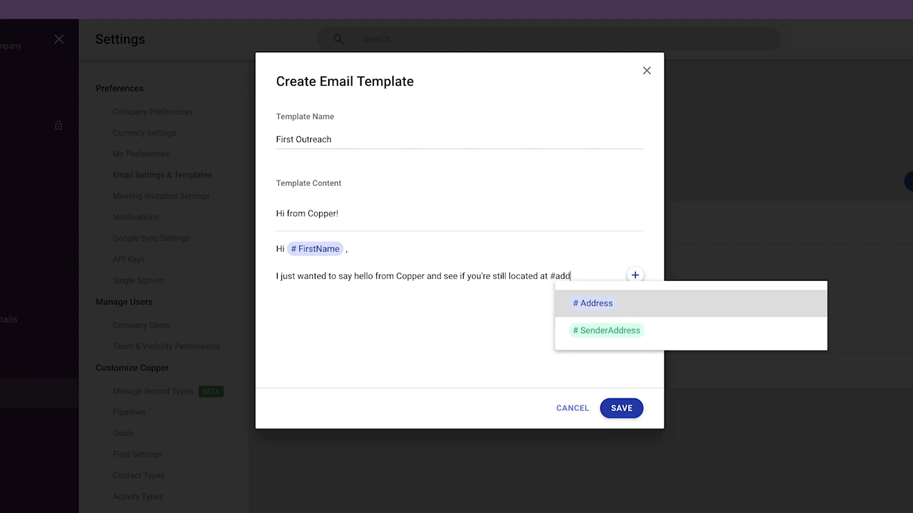
{"action": "left_click", "coordinate": [592, 303]}
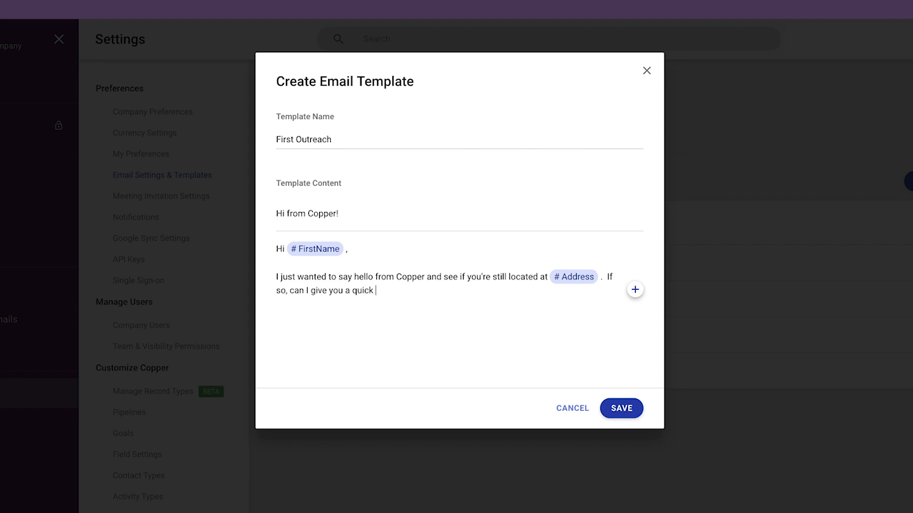
{"action": "type", "text": "call next week at #phon"}
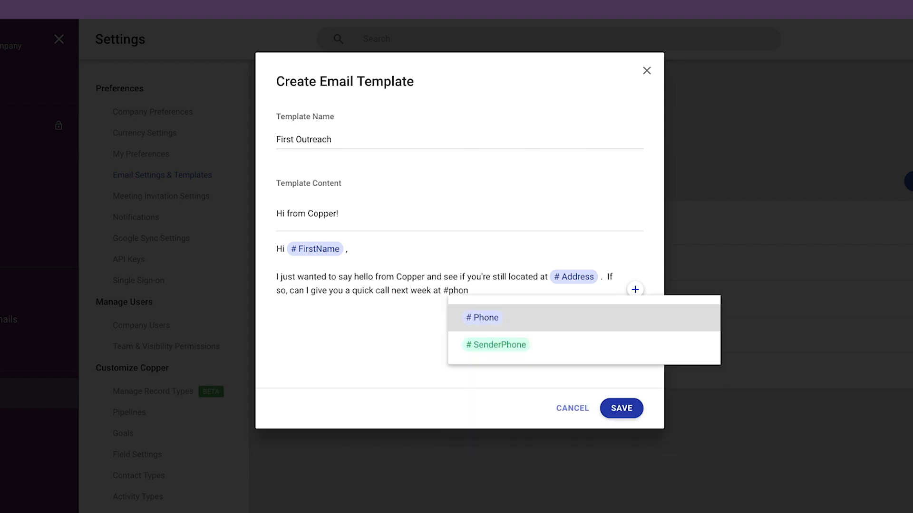
{"action": "left_click", "coordinate": [480, 317]}
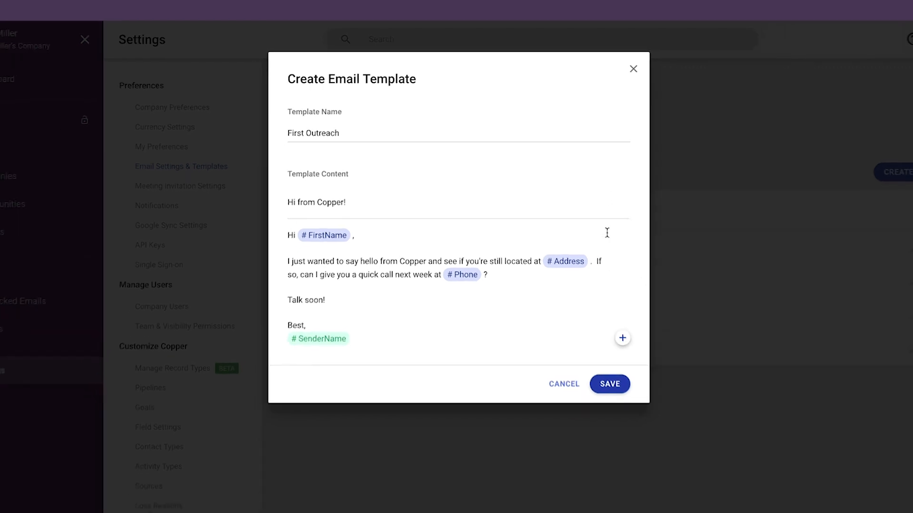
{"action": "left_click", "coordinate": [609, 384]}
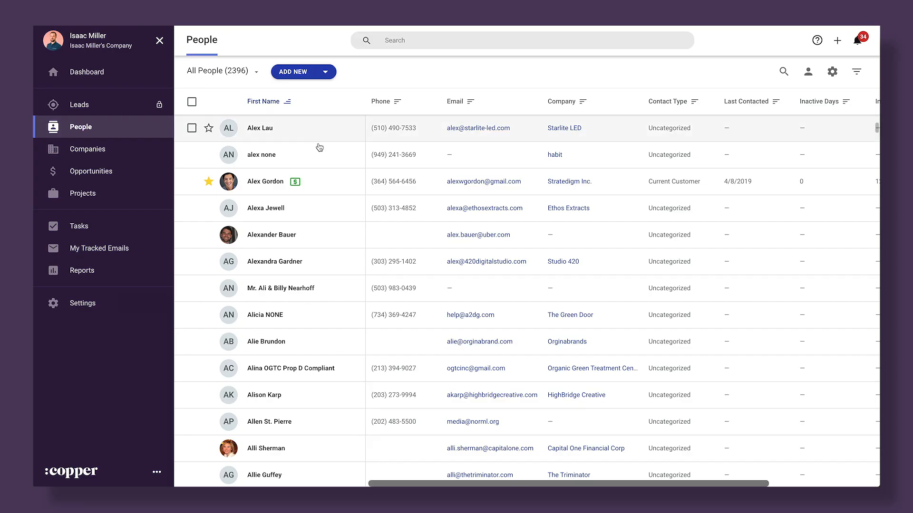
Send a contact the First Outreach template email with merged address and phone.
{"action": "left_click", "coordinate": [265, 181]}
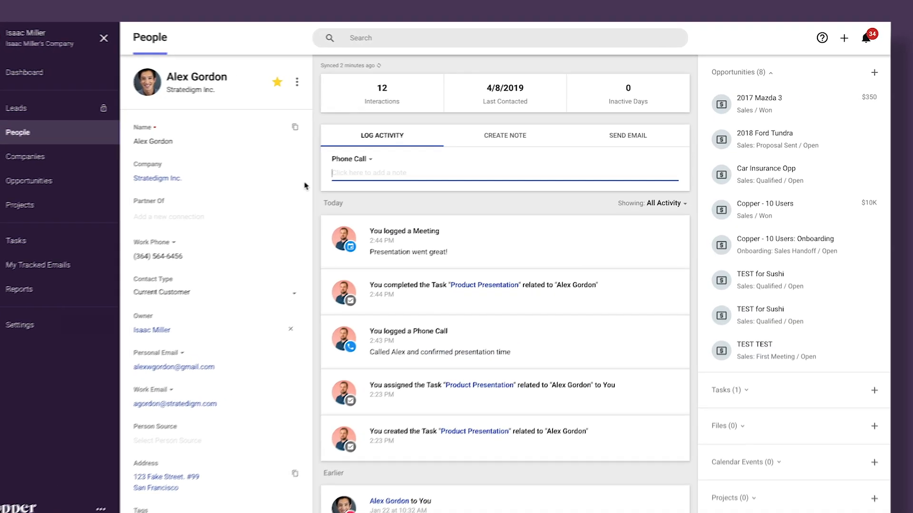
{"action": "left_click", "coordinate": [628, 135]}
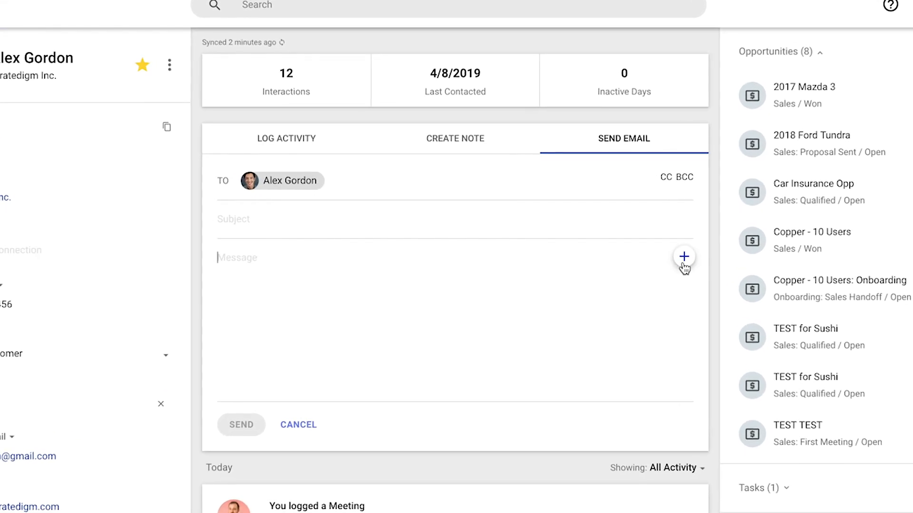
{"action": "left_click", "coordinate": [684, 256]}
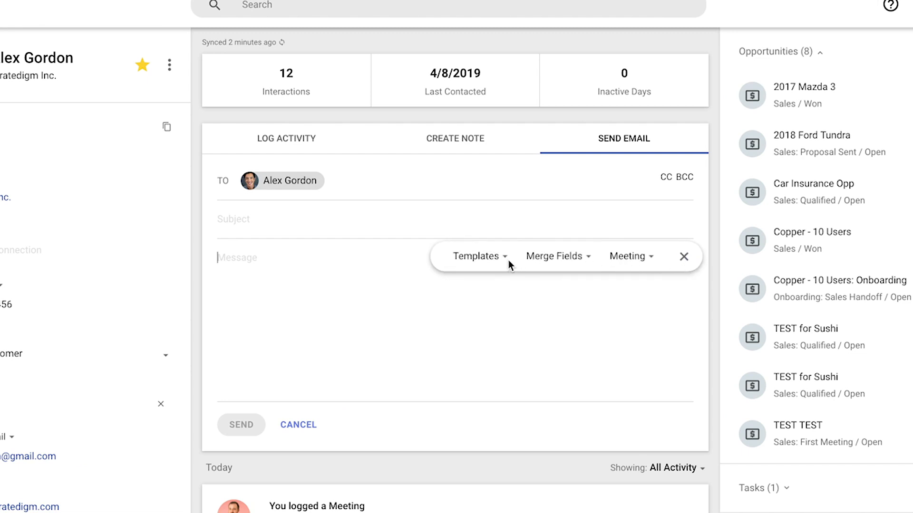
{"action": "left_click", "coordinate": [477, 257]}
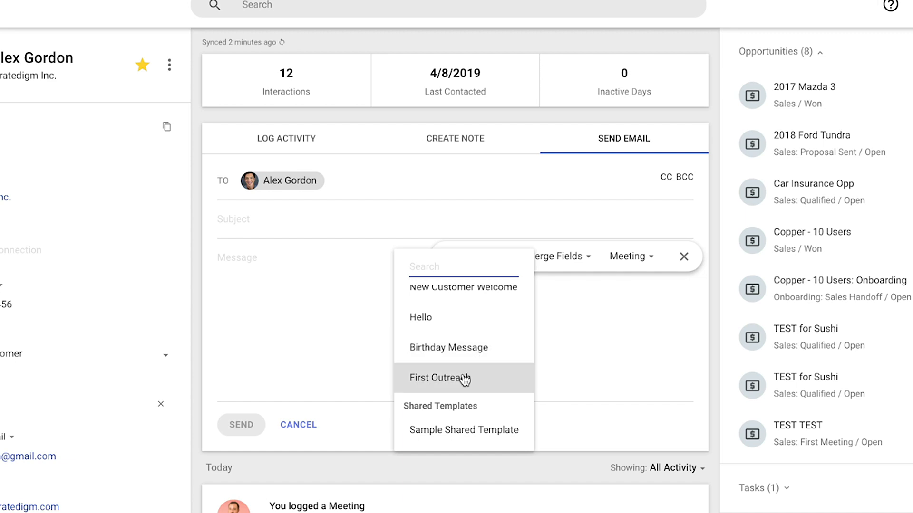
{"action": "left_click", "coordinate": [439, 378]}
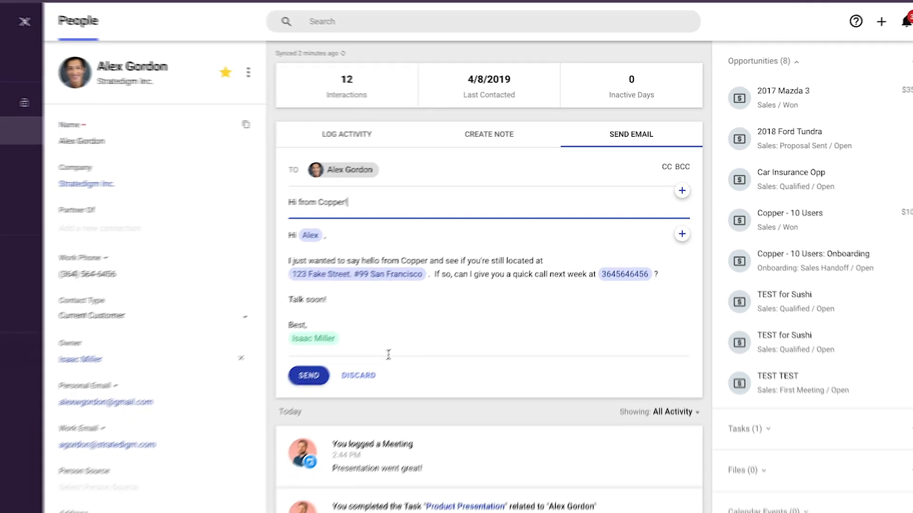
{"action": "left_click", "coordinate": [309, 375]}
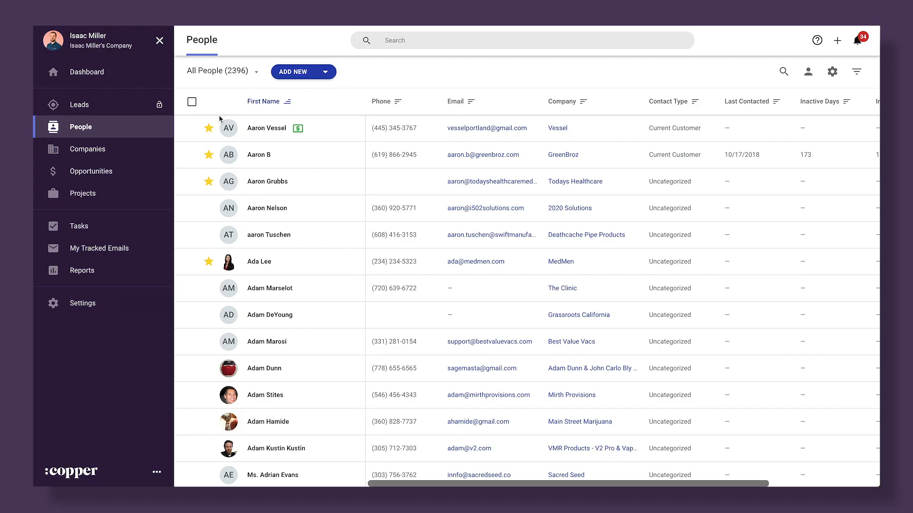
Select four contacts and start a bulk email to them.
{"action": "left_click", "coordinate": [191, 128]}
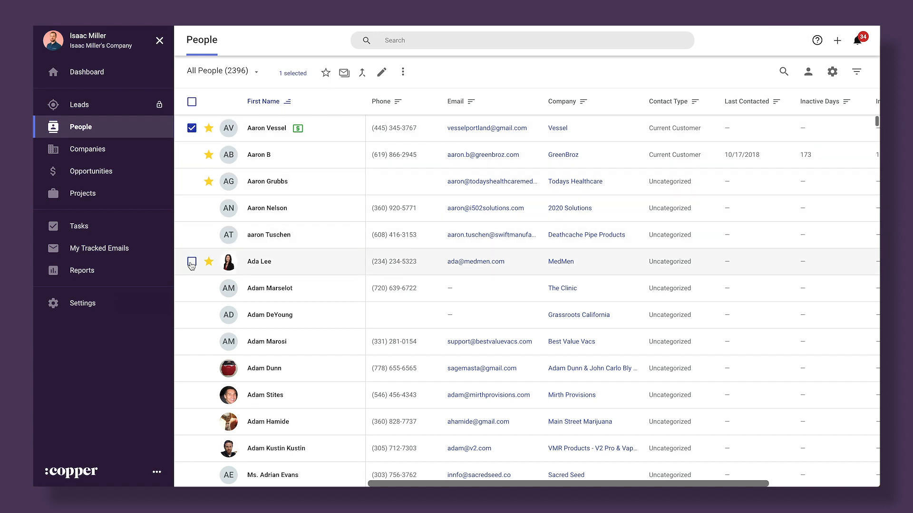
{"action": "left_click", "coordinate": [192, 262]}
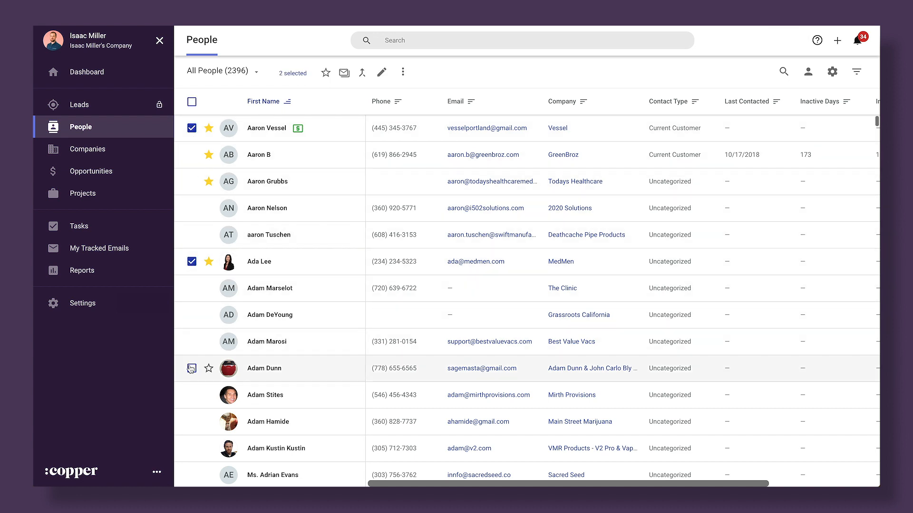
{"action": "left_click", "coordinate": [191, 368]}
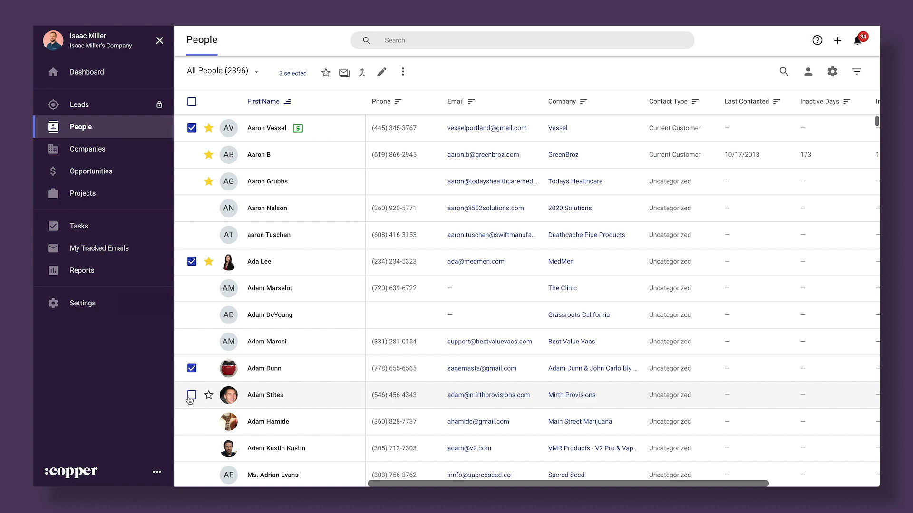
{"action": "left_click", "coordinate": [191, 396]}
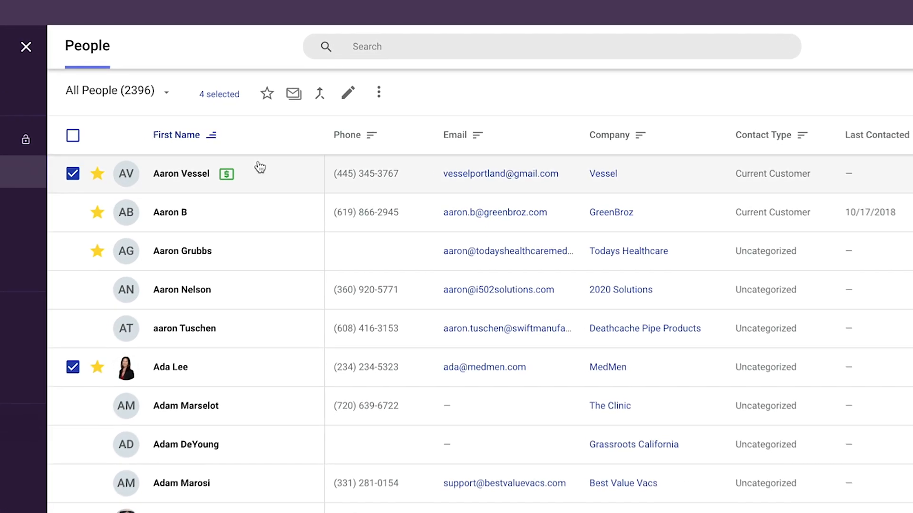
{"action": "left_click", "coordinate": [293, 93]}
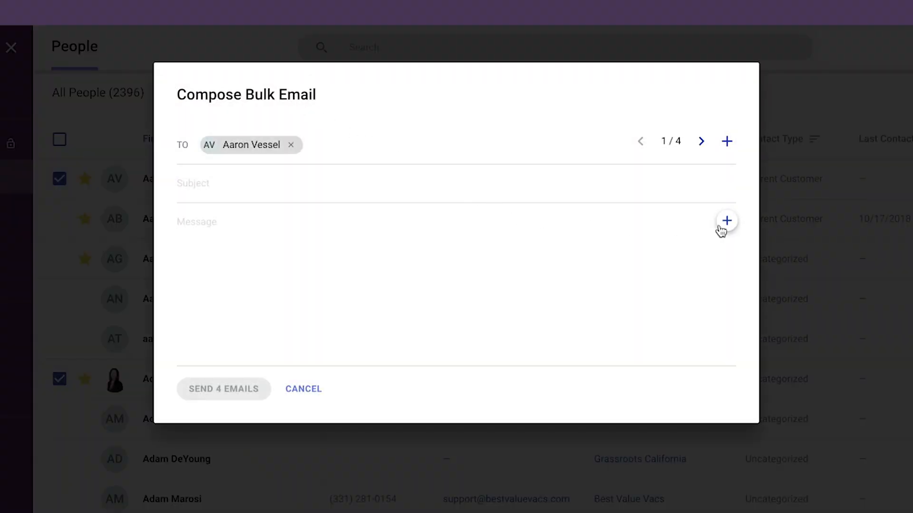
Insert the Hi from Copper! template and preview each recipient's personalised version.
{"action": "left_click", "coordinate": [726, 220]}
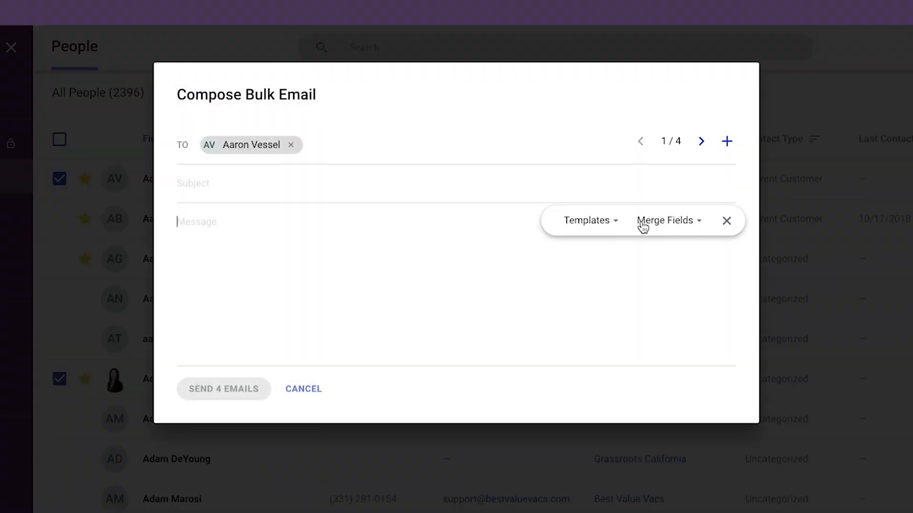
{"action": "left_click", "coordinate": [588, 220]}
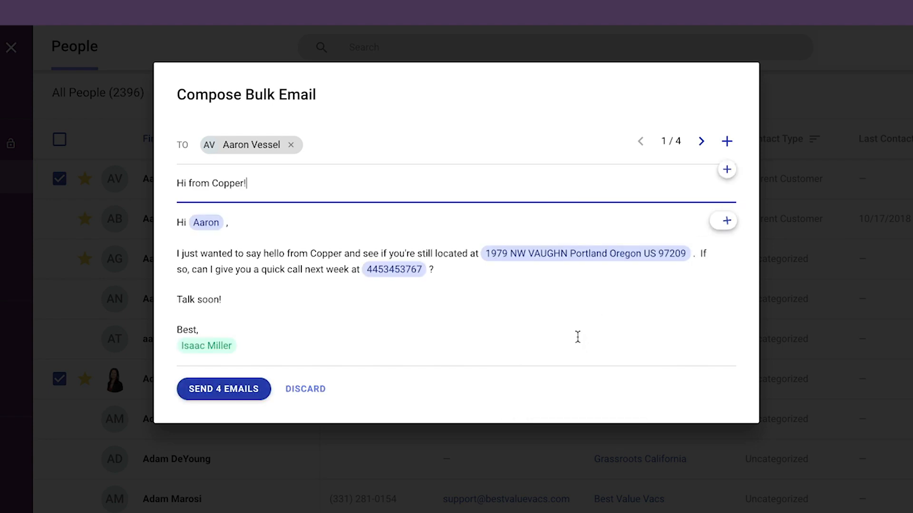
{"action": "left_click", "coordinate": [700, 140]}
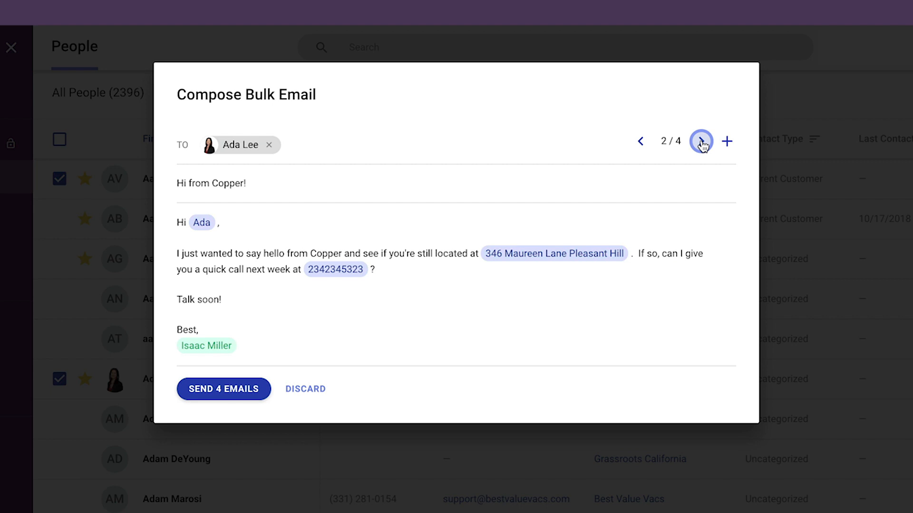
{"action": "left_click", "coordinate": [701, 140]}
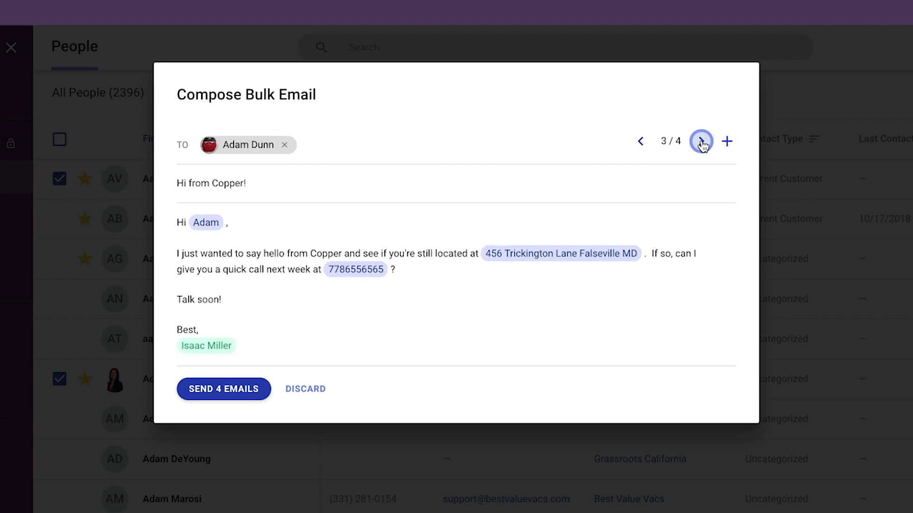
{"action": "left_click", "coordinate": [701, 140]}
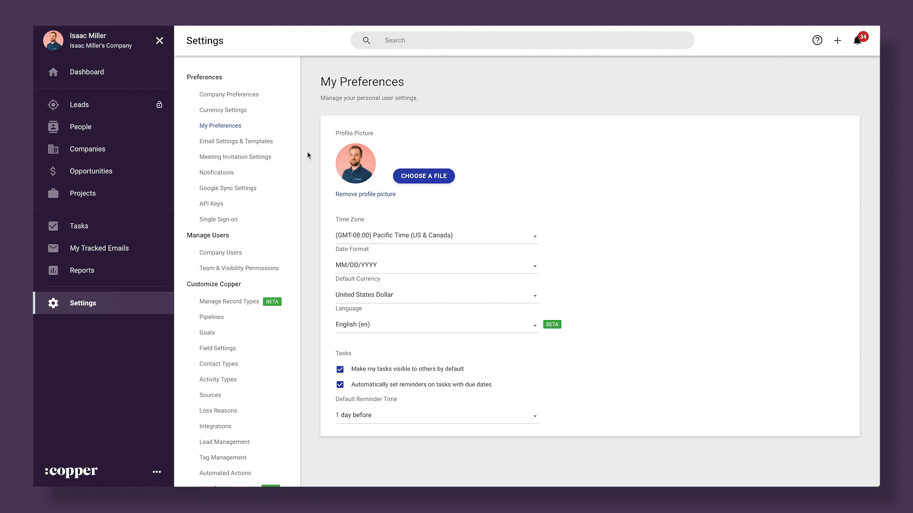
{"action": "mouse_move", "coordinate": [235, 157]}
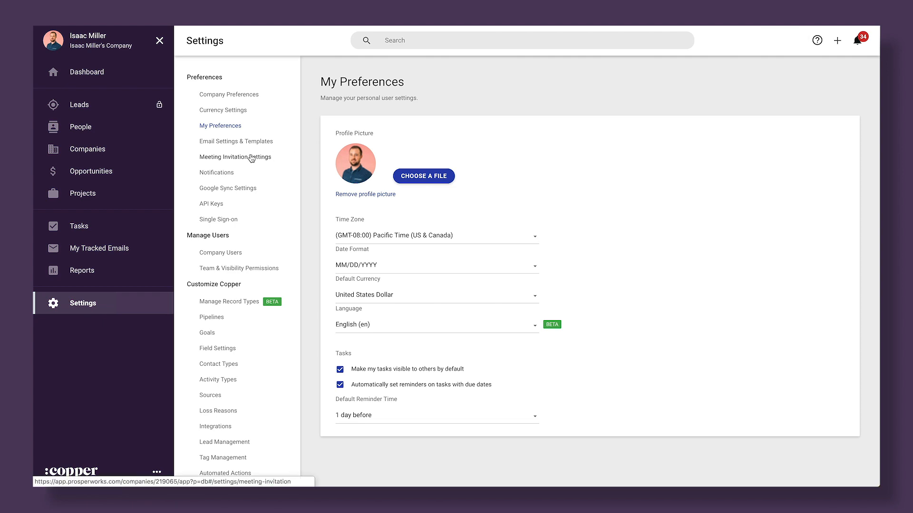
Open Meeting Invitation Settings under Preferences.
{"action": "left_click", "coordinate": [236, 156]}
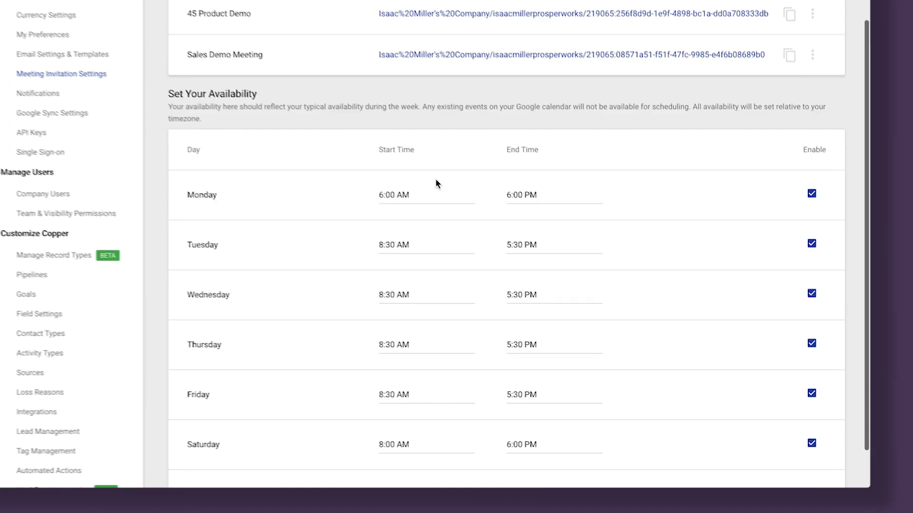
Set Monday's availability hours to 8:30 AM through 5:30 PM.
{"action": "scroll", "scroll_direction": "down", "scroll_amount": 3}
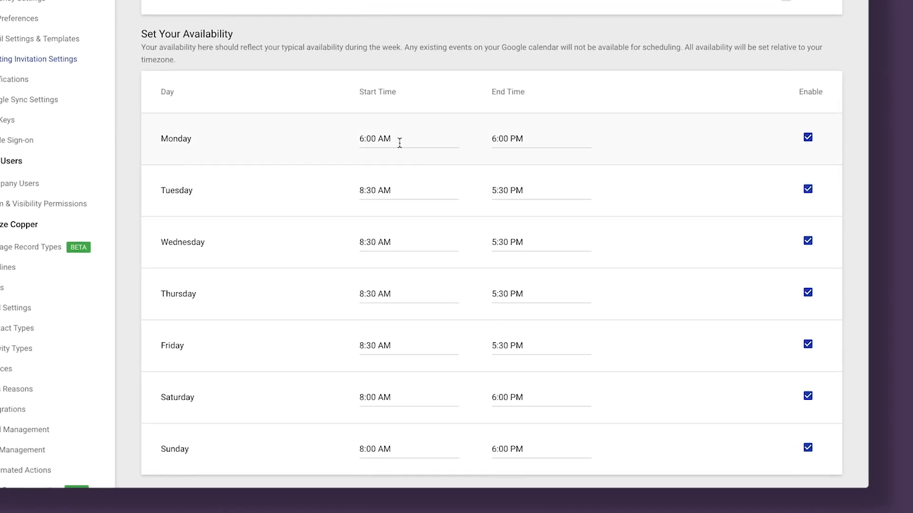
{"action": "left_click", "coordinate": [408, 138]}
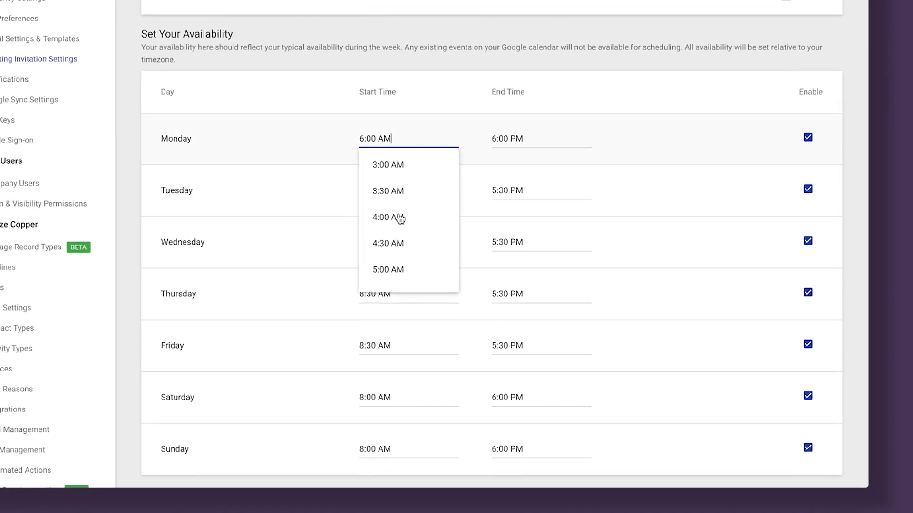
{"action": "scroll", "scroll_direction": "down", "scroll_amount": 3}
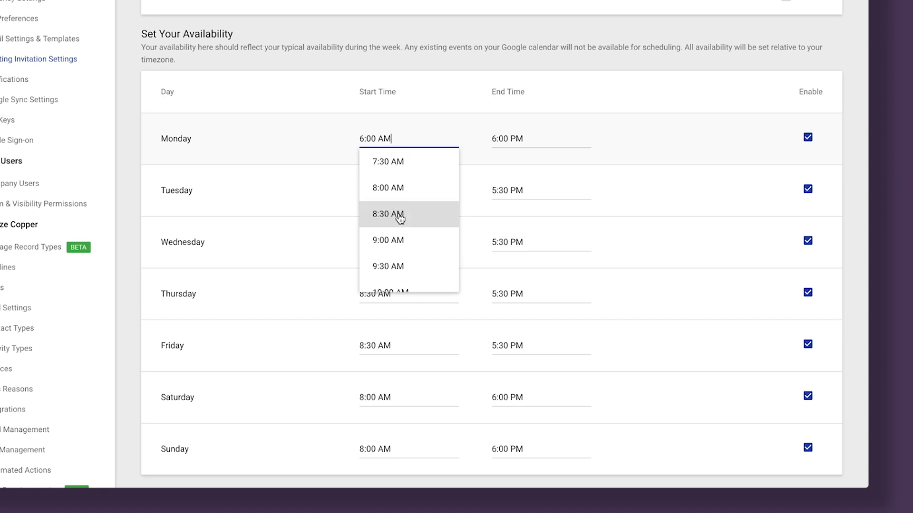
{"action": "left_click", "coordinate": [388, 214]}
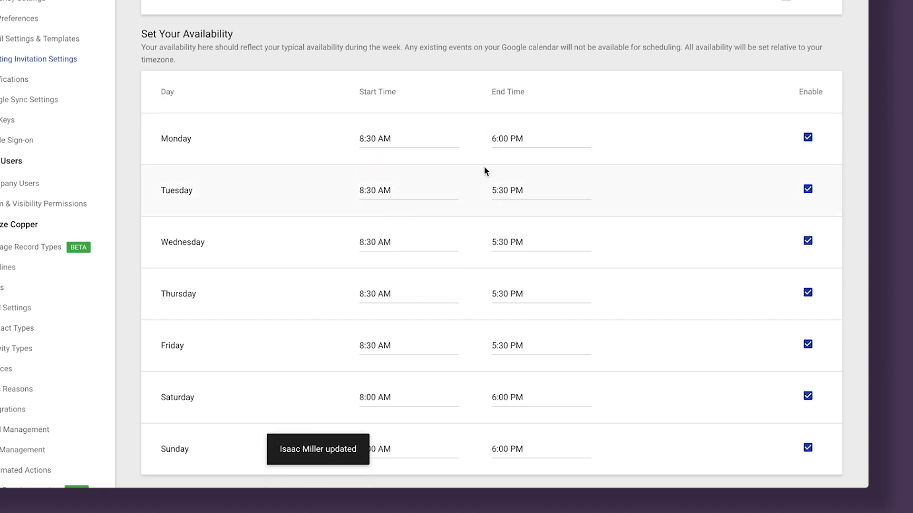
{"action": "left_click", "coordinate": [539, 138]}
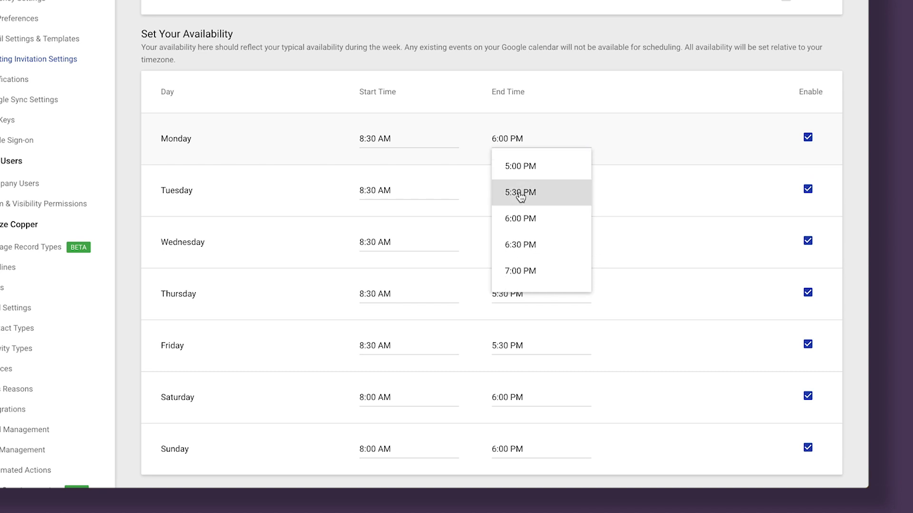
{"action": "left_click", "coordinate": [519, 192]}
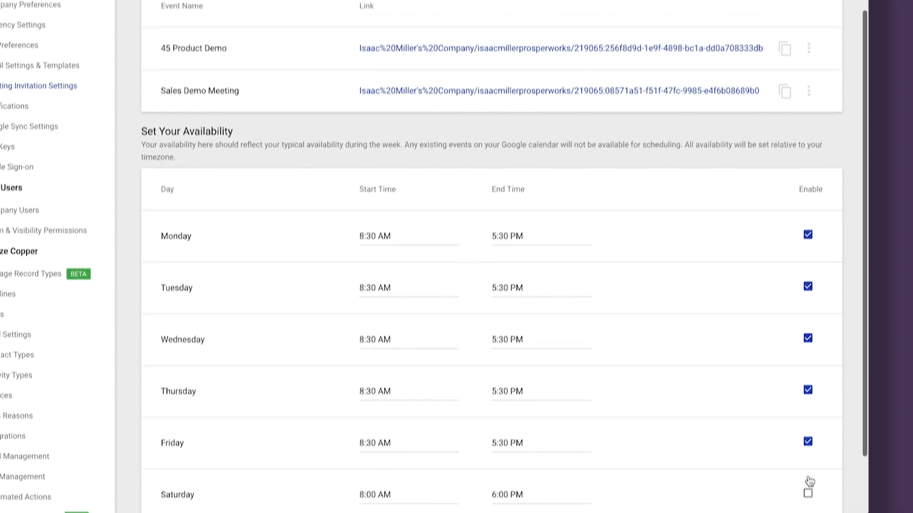
{"action": "scroll", "scroll_direction": "up", "scroll_amount": 3}
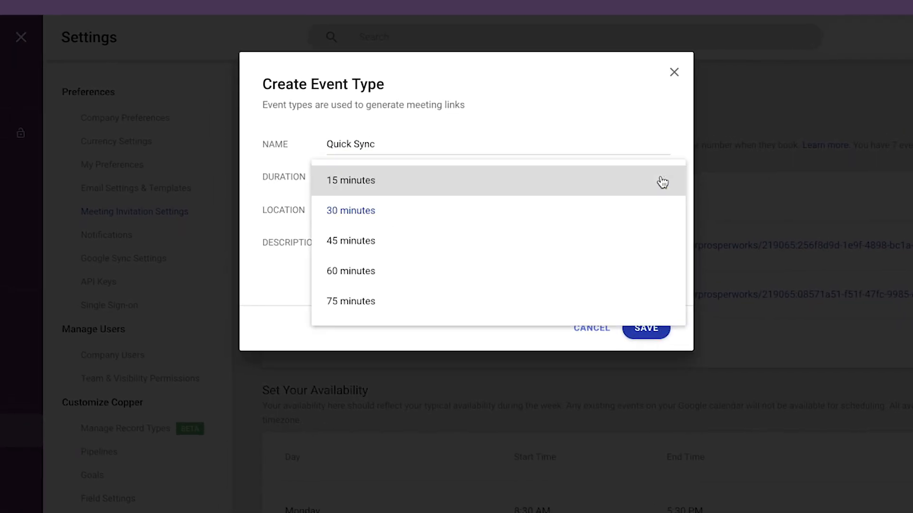
Give Quick Sync 15 minutes, location "Will provide Zoom link" and a quick account check-in description.
{"action": "left_click", "coordinate": [351, 180]}
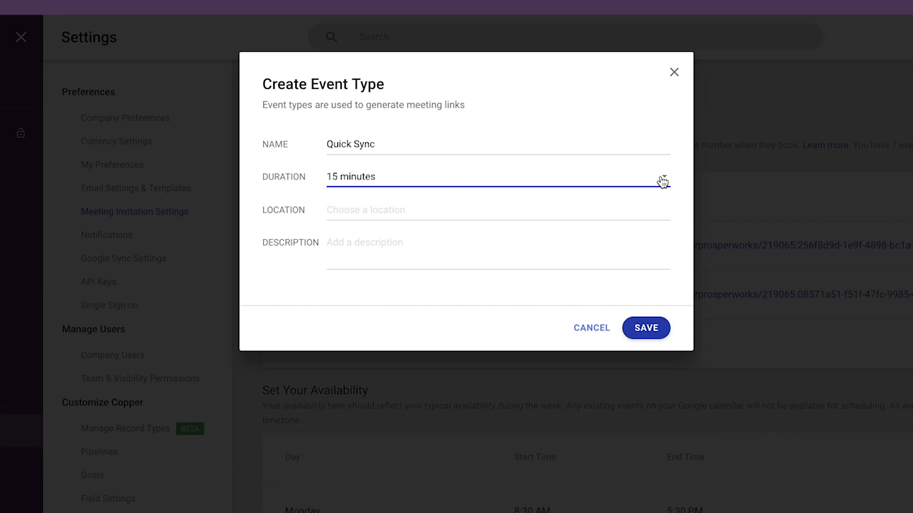
{"action": "type", "text": "Will"}
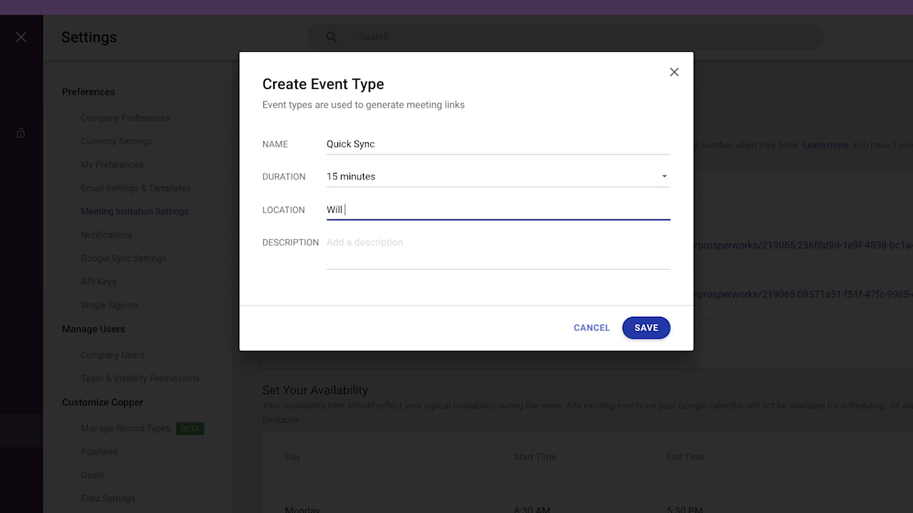
{"action": "type", "text": "provide Zoom link"}
{"action": "left_click", "coordinate": [498, 252]}
{"action": "type", "text": "A"}
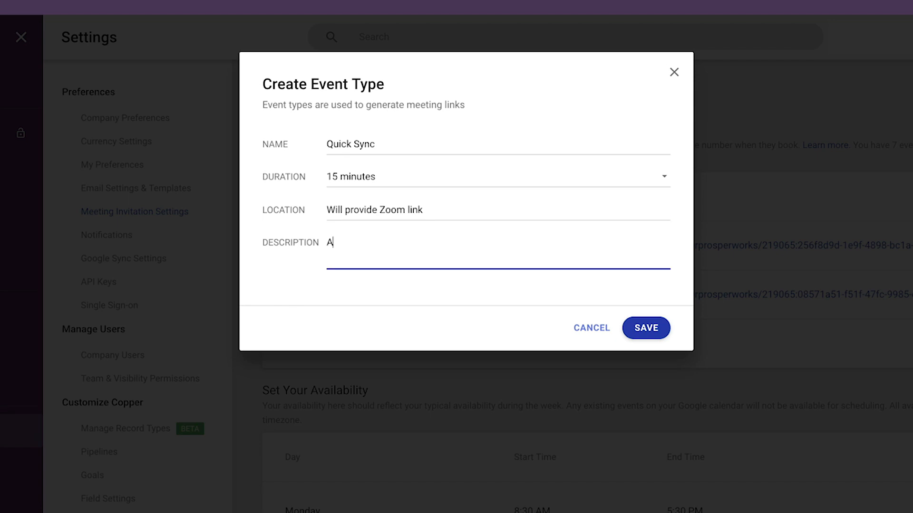
{"action": "type", "text": "quick account check in"}
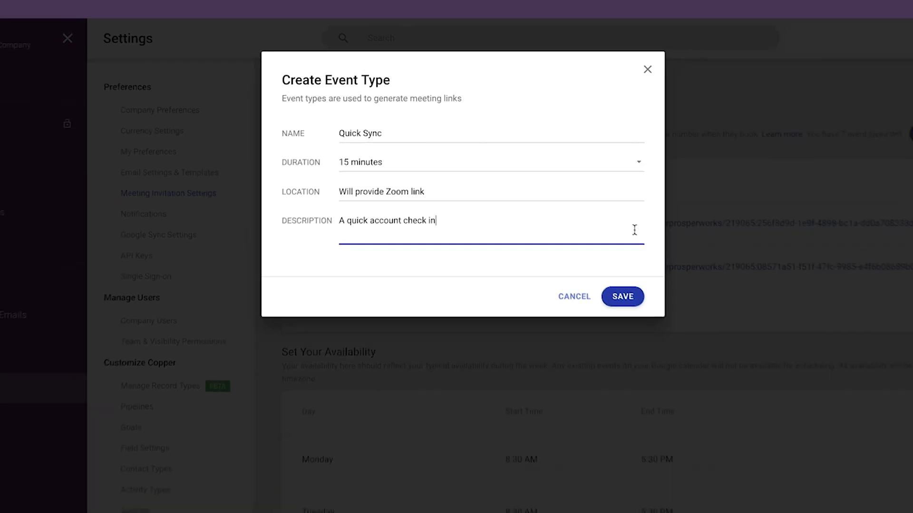
{"action": "left_click", "coordinate": [622, 296]}
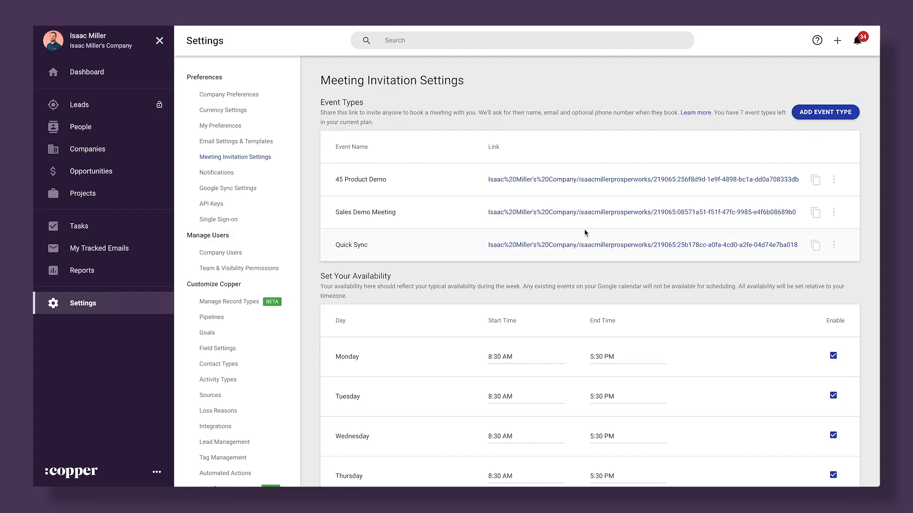
{"action": "mouse_move", "coordinate": [90, 109]}
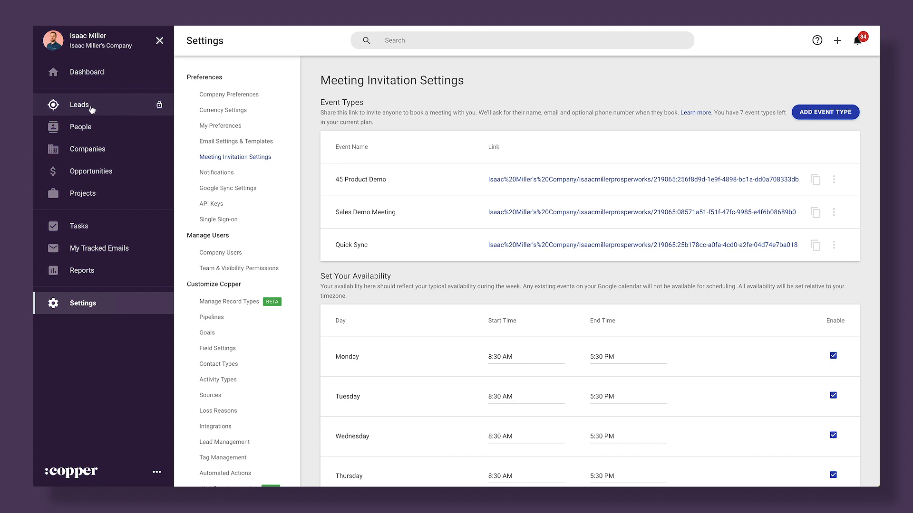
{"action": "left_click", "coordinate": [80, 104]}
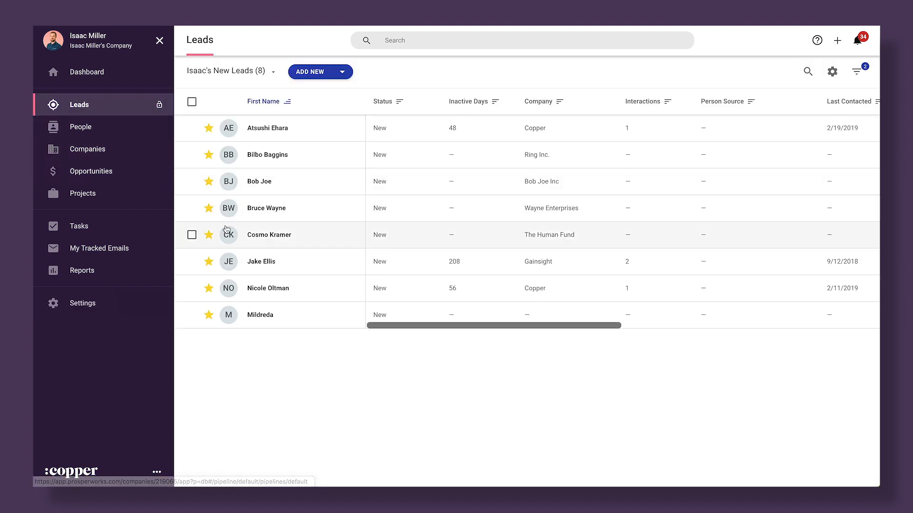
{"action": "left_click", "coordinate": [267, 289]}
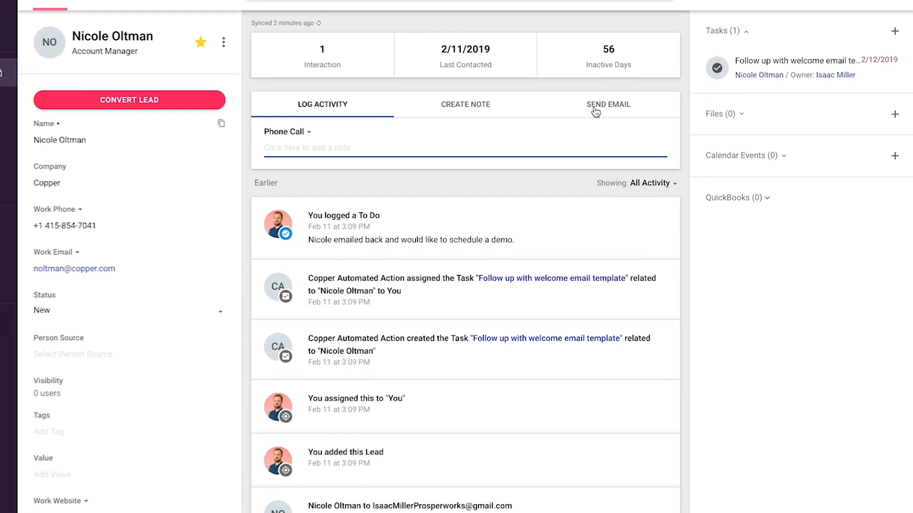
{"action": "left_click", "coordinate": [607, 104]}
{"action": "type", "text": "Please use the following link to"}
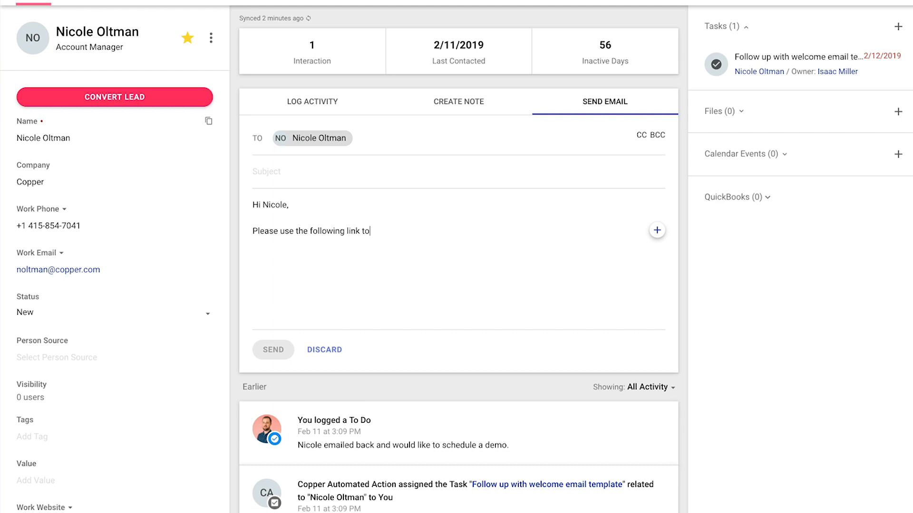
Finish the email sentence with 'choose a time' and insert a Quick Sync meeting request.
{"action": "type", "text": "choose a time;"}
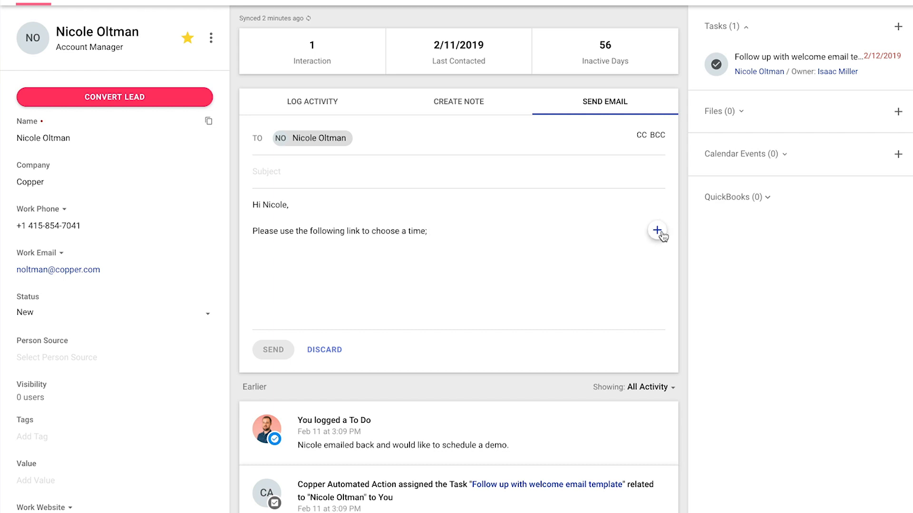
{"action": "left_click", "coordinate": [657, 230]}
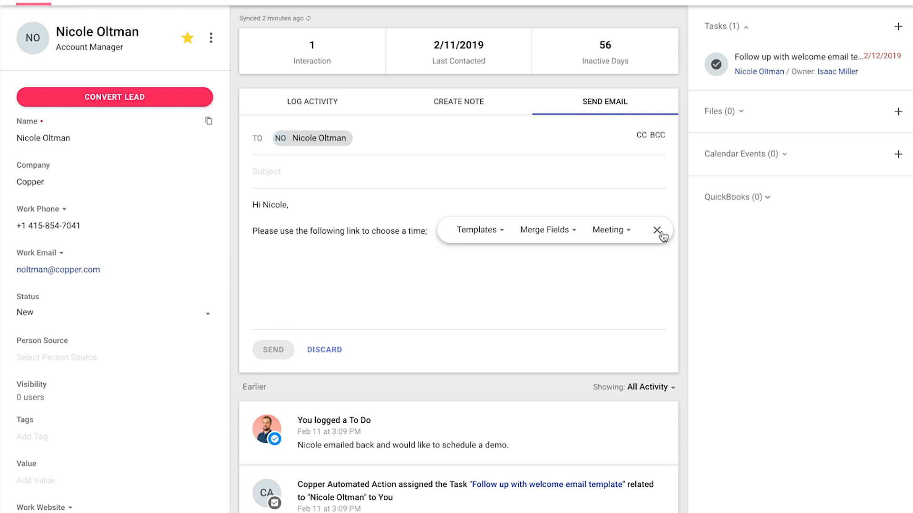
{"action": "left_click", "coordinate": [610, 229]}
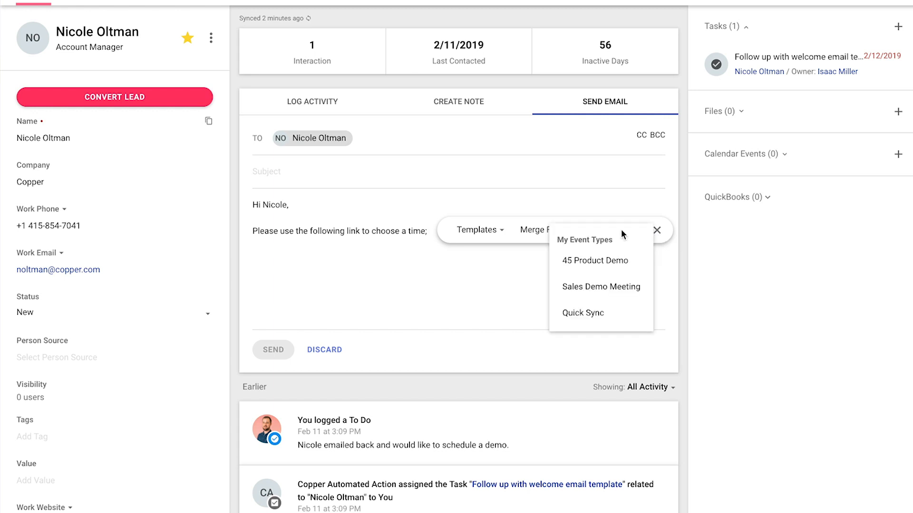
{"action": "left_click", "coordinate": [582, 313]}
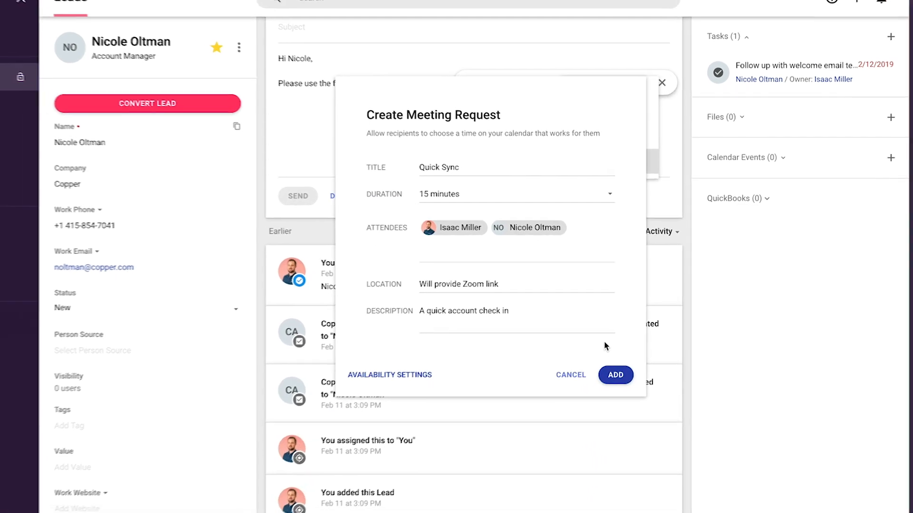
{"action": "left_click", "coordinate": [614, 375]}
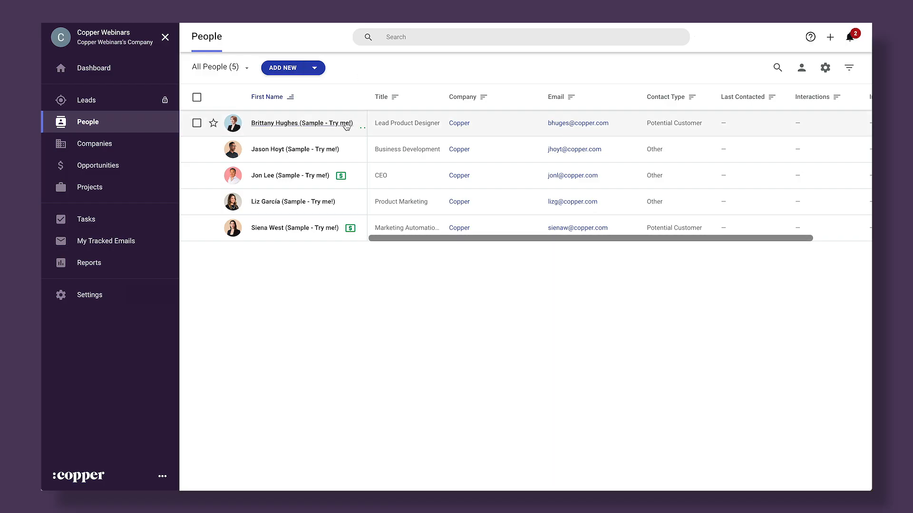
{"action": "left_click", "coordinate": [293, 202]}
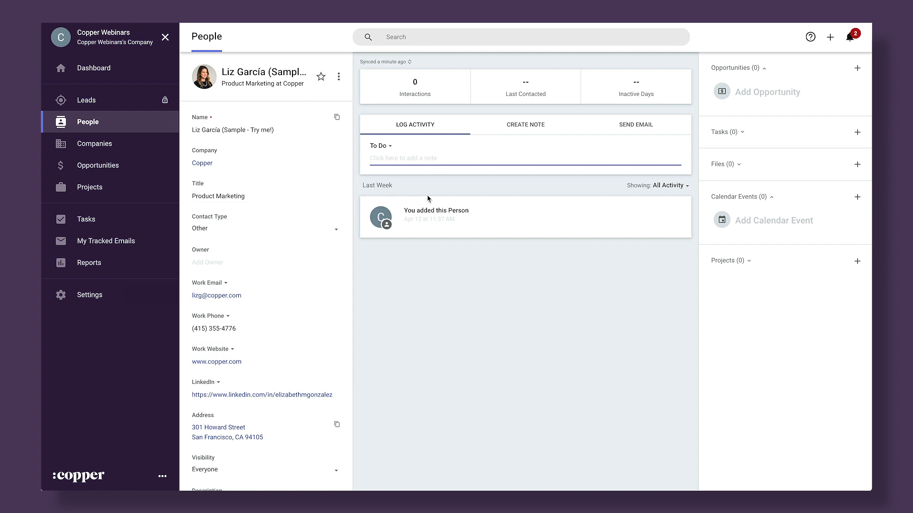
{"action": "mouse_move", "coordinate": [857, 199]}
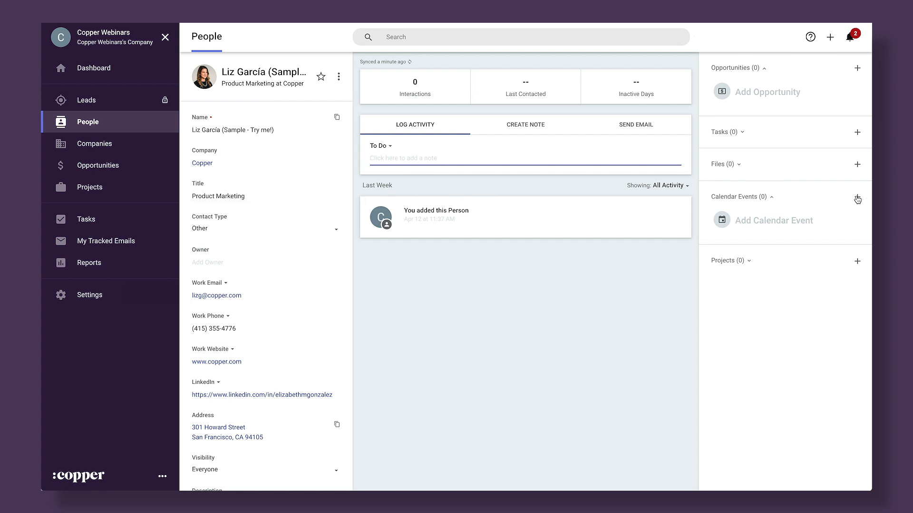
{"action": "left_click", "coordinate": [401, 157]}
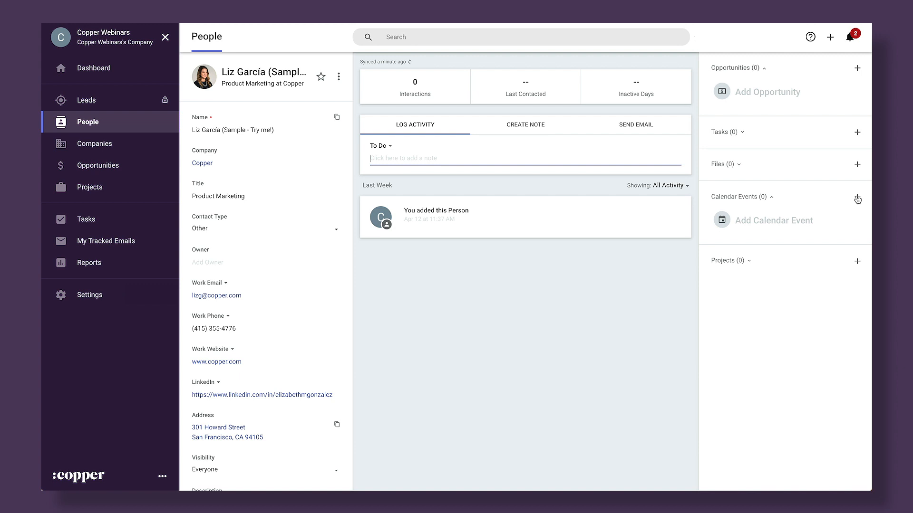
{"action": "left_click", "coordinate": [856, 200]}
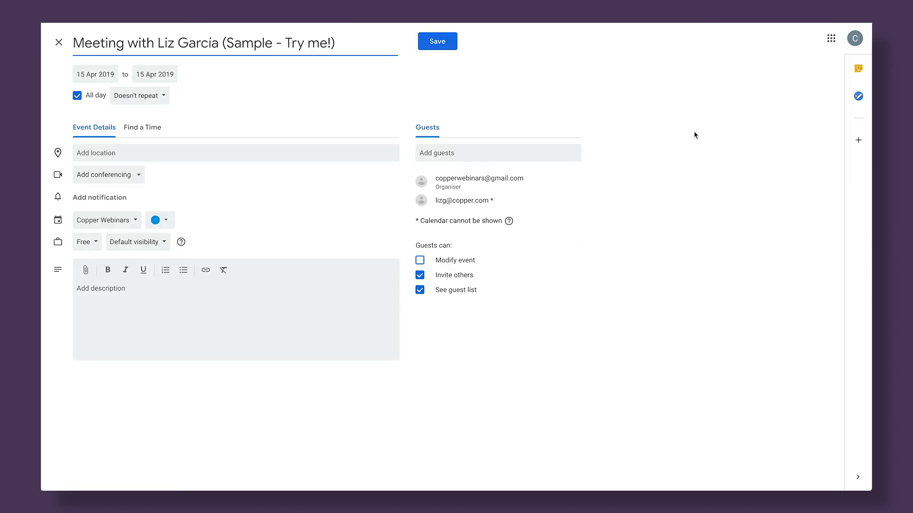
{"action": "left_click", "coordinate": [437, 42]}
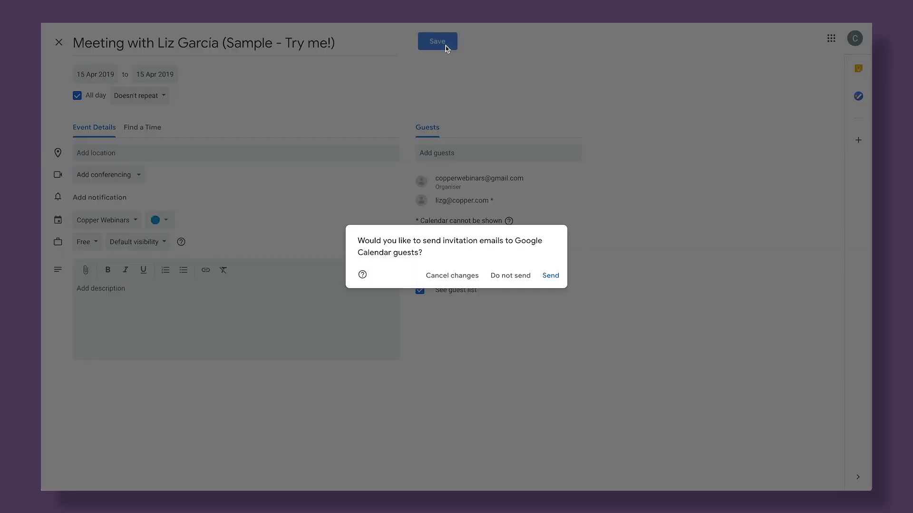
{"action": "mouse_move", "coordinate": [546, 243]}
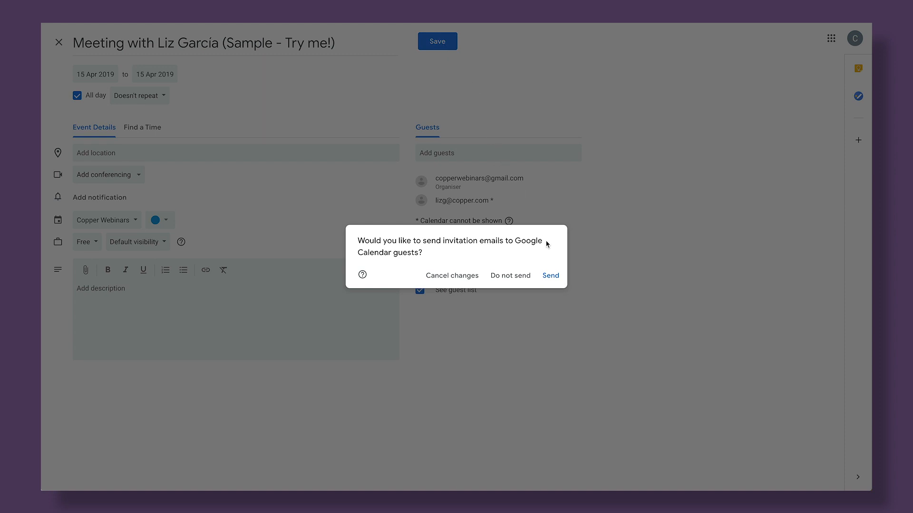
{"action": "left_click", "coordinate": [550, 275]}
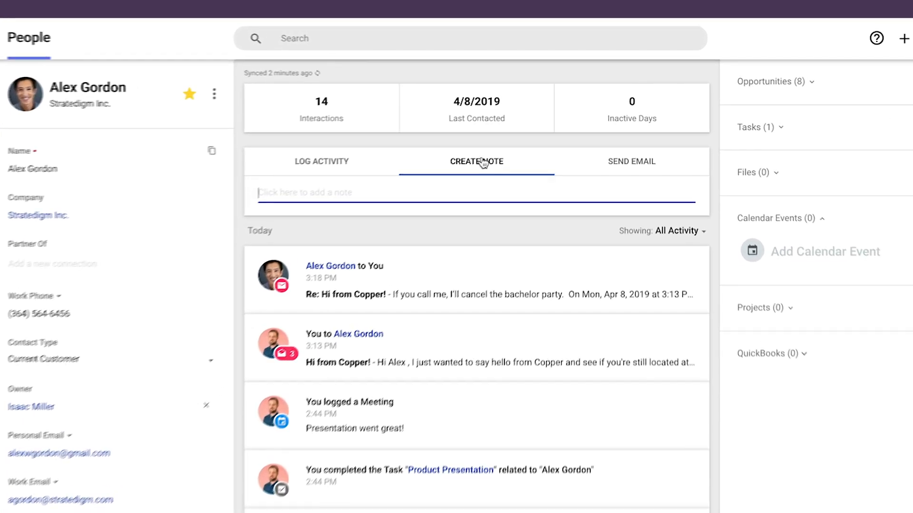
{"action": "type", "text": "@Per"}
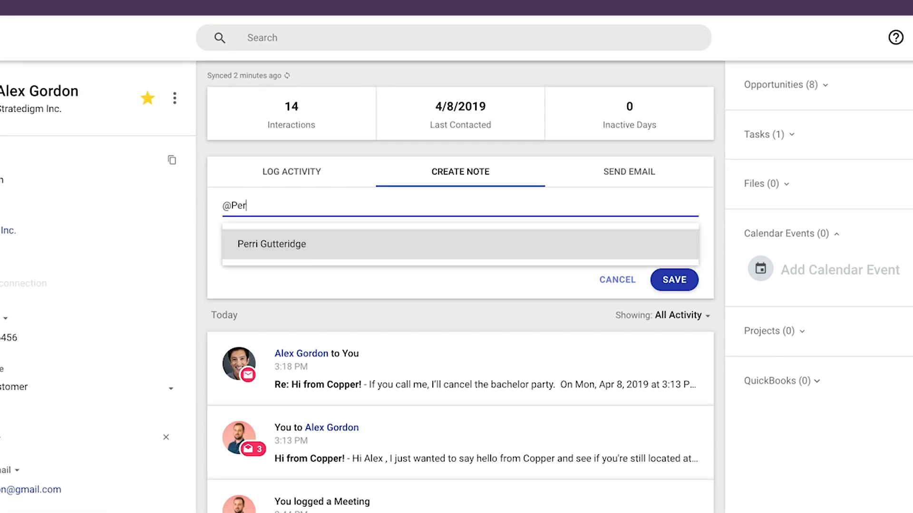
{"action": "type", "text": "ri Gutteridge Spoke to Alex, wan"}
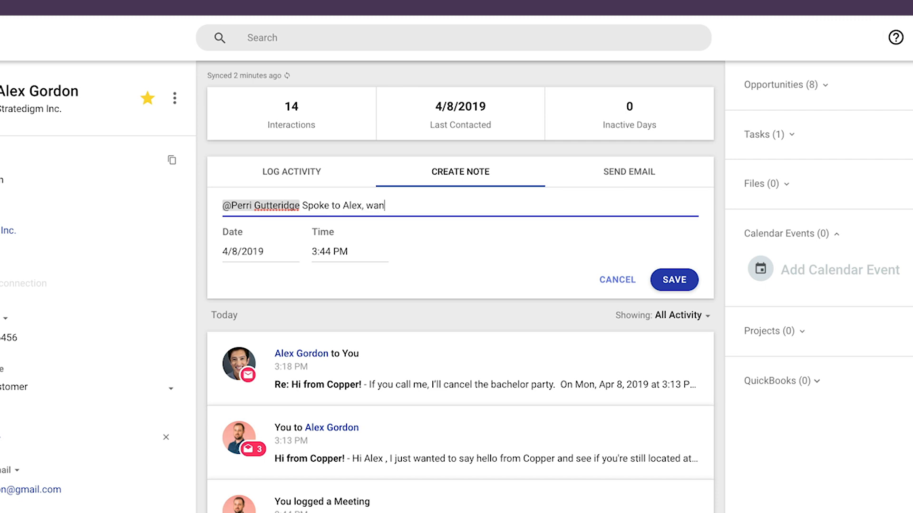
{"action": "type", "text": "ts to talk pricing."}
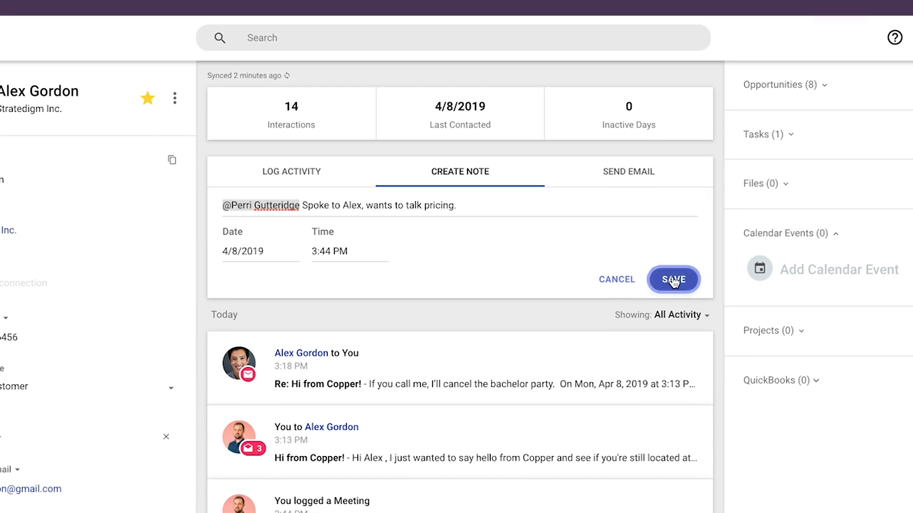
{"action": "left_click", "coordinate": [673, 279]}
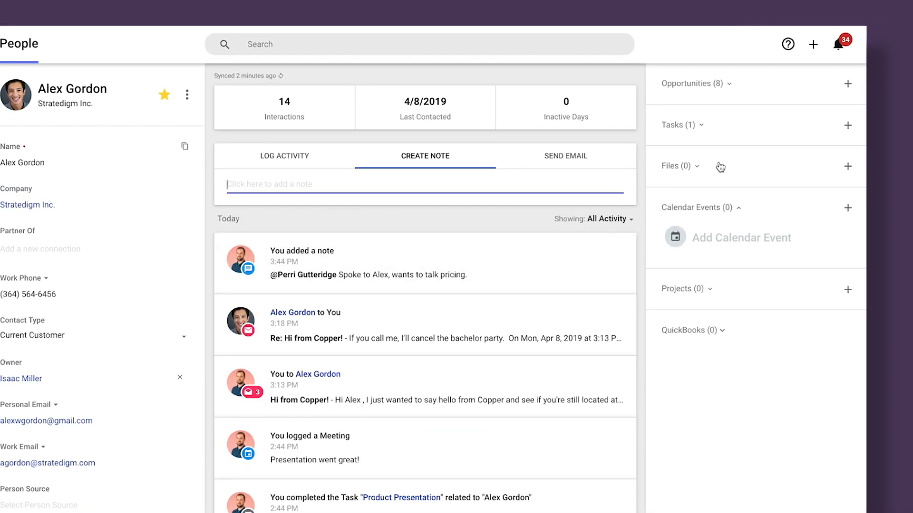
{"action": "left_click", "coordinate": [842, 44]}
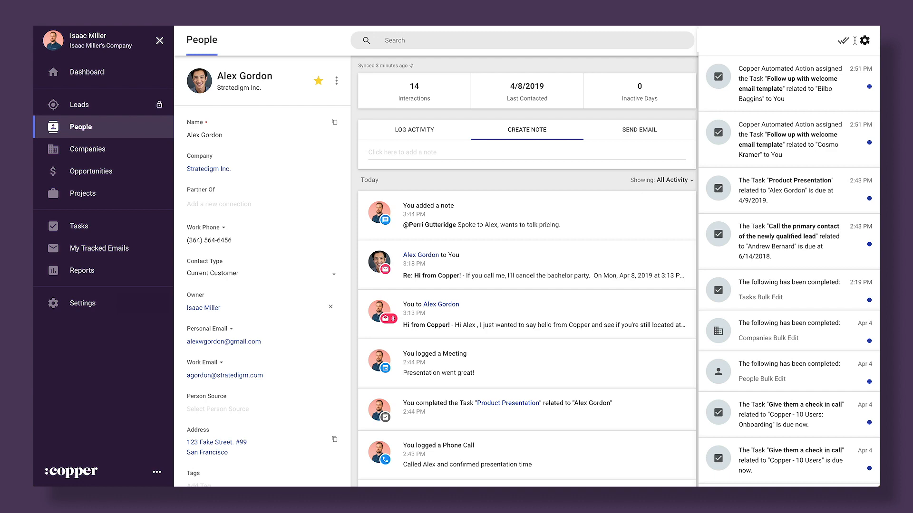
Enable email notifications for when records I follow are updated.
{"action": "left_click", "coordinate": [82, 304]}
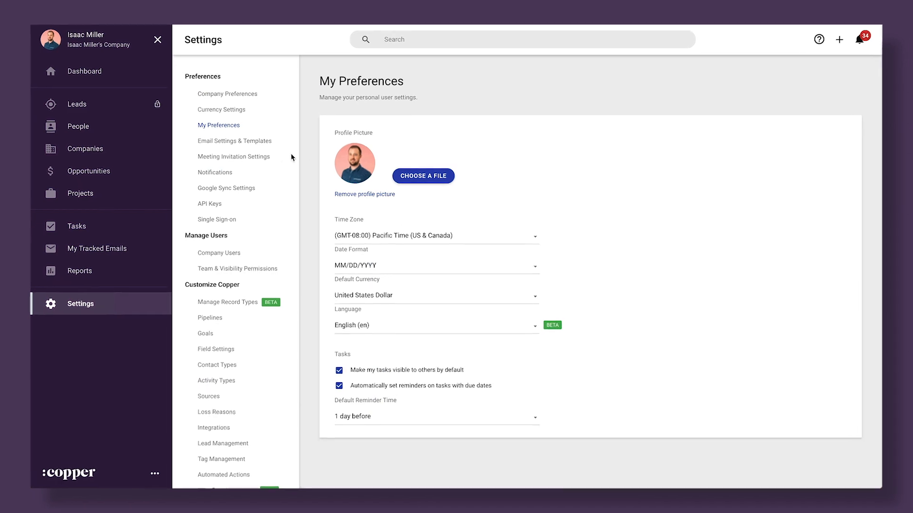
{"action": "left_click", "coordinate": [214, 171]}
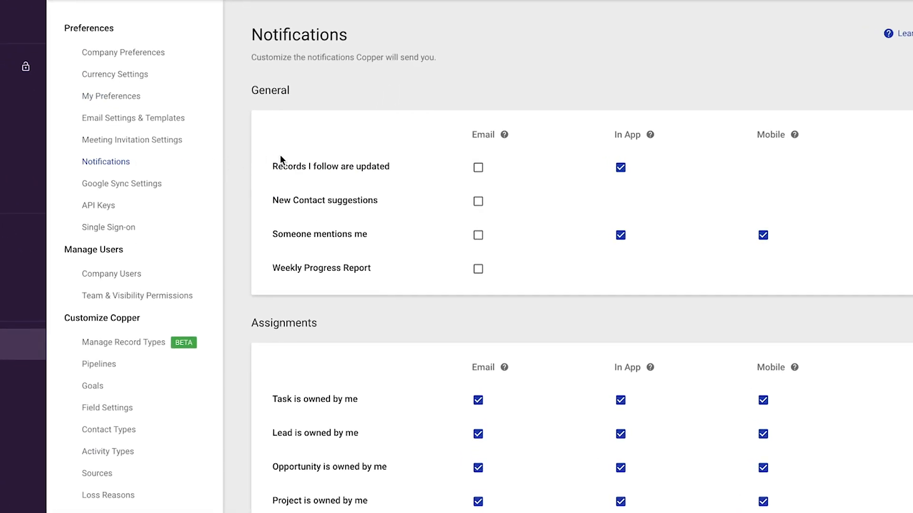
{"action": "left_click", "coordinate": [477, 167]}
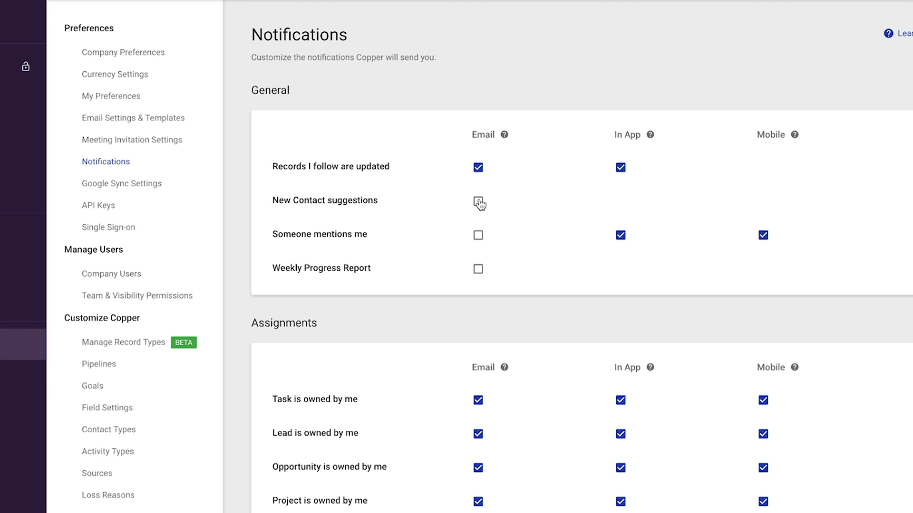